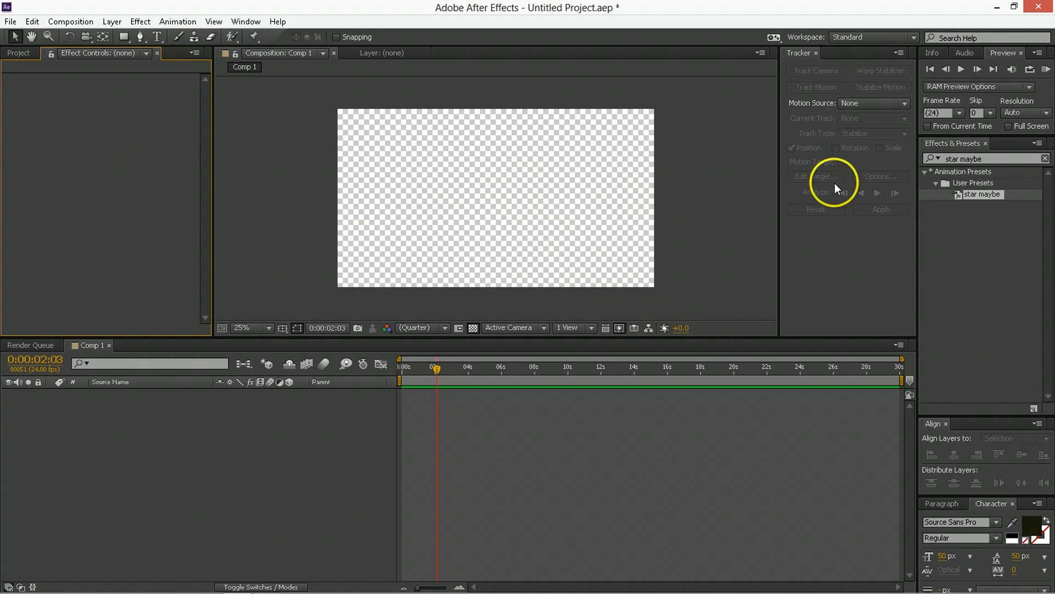
- Clear the preset search and expand Animation Presets > Presets > Backgrounds, undoing a briefly applied background
{"action": "left_click", "coordinate": [980, 158]}
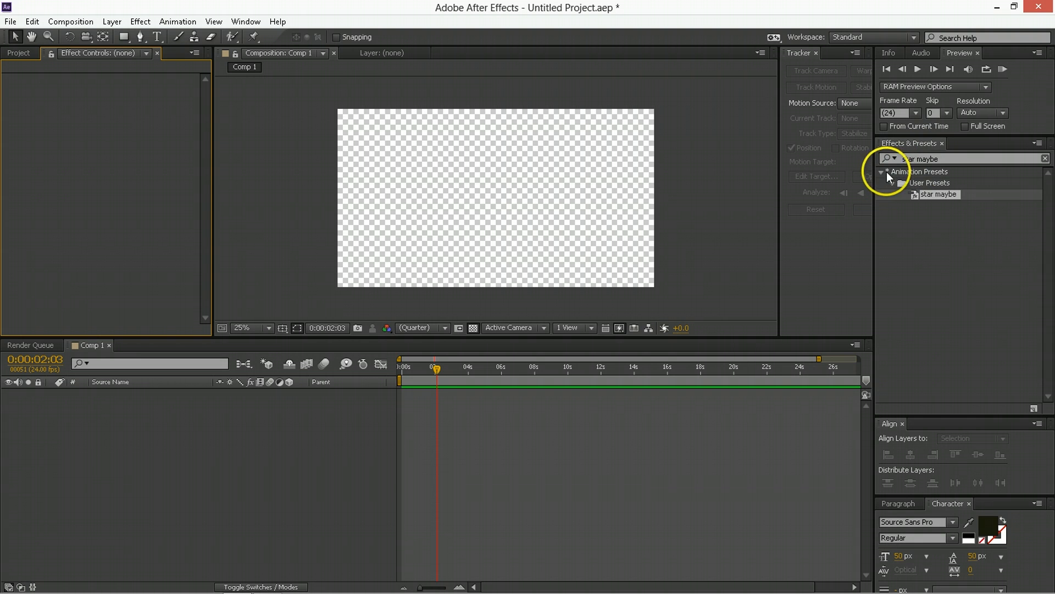
{"action": "left_click", "coordinate": [1045, 158]}
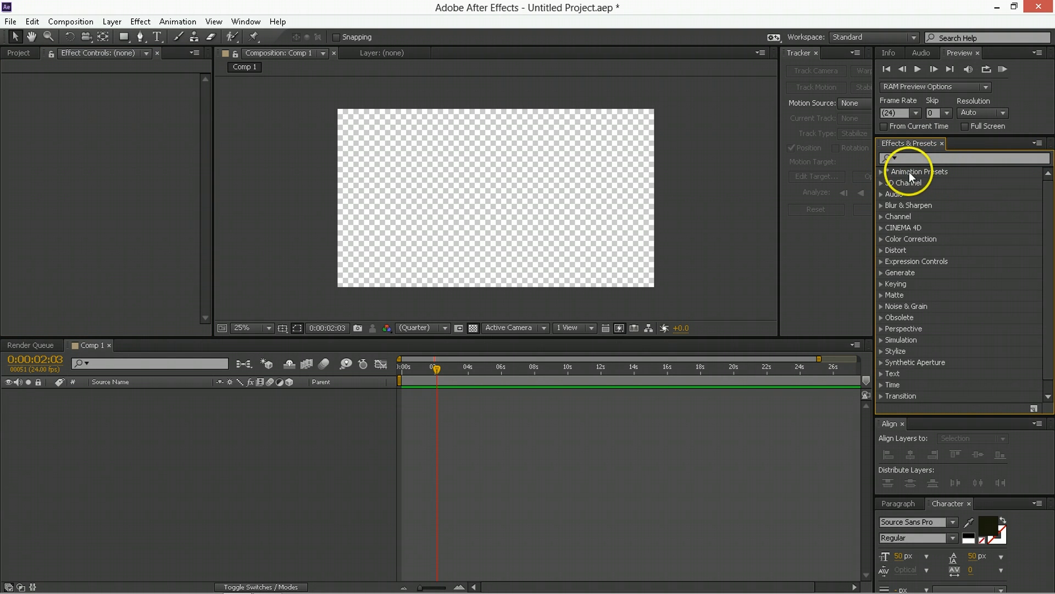
{"action": "left_click", "coordinate": [881, 171]}
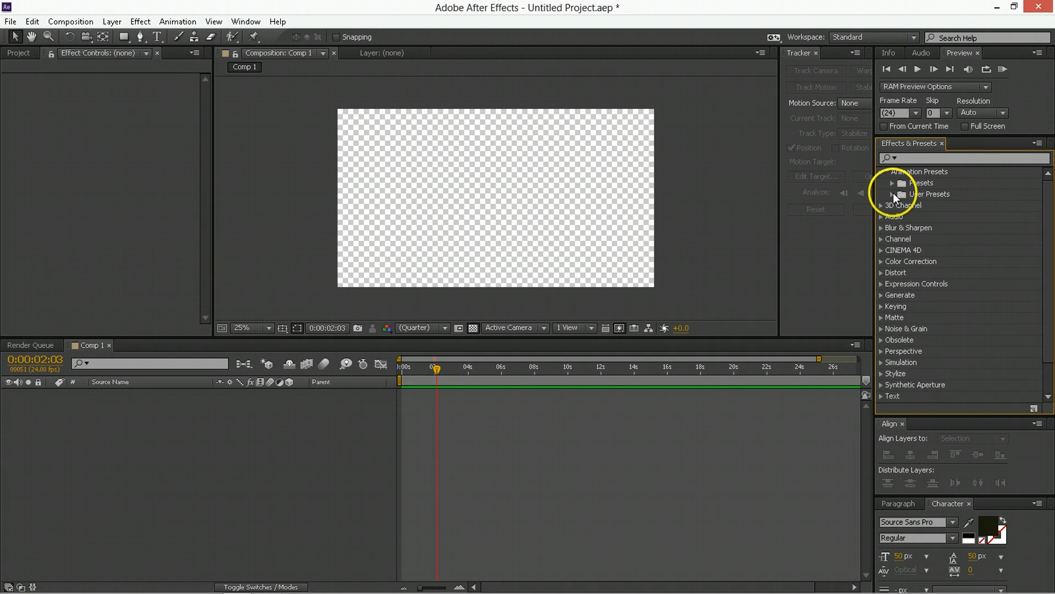
{"action": "left_click", "coordinate": [889, 183]}
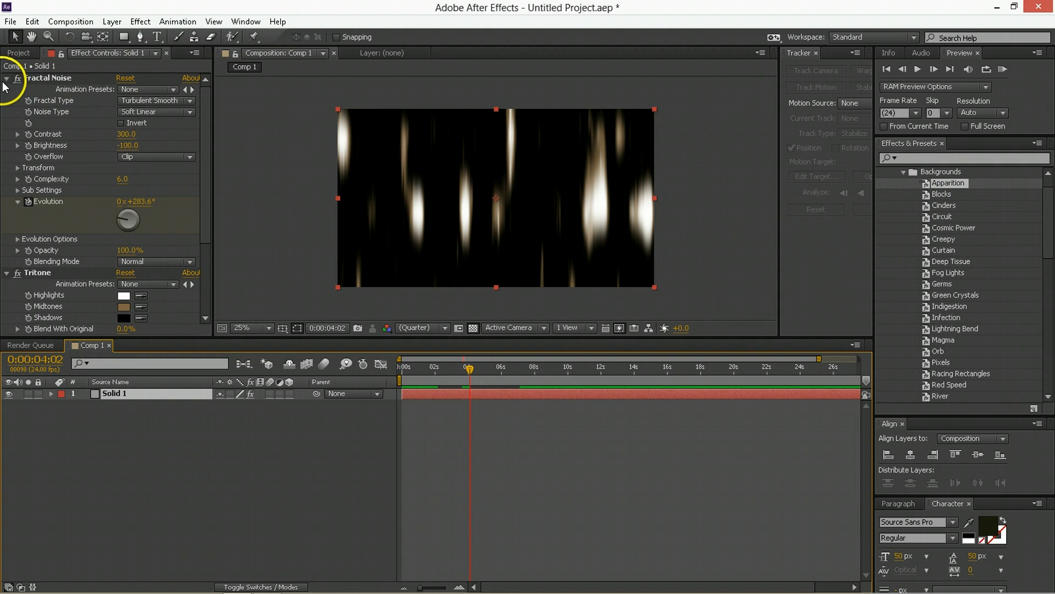
{"action": "left_click", "coordinate": [6, 78]}
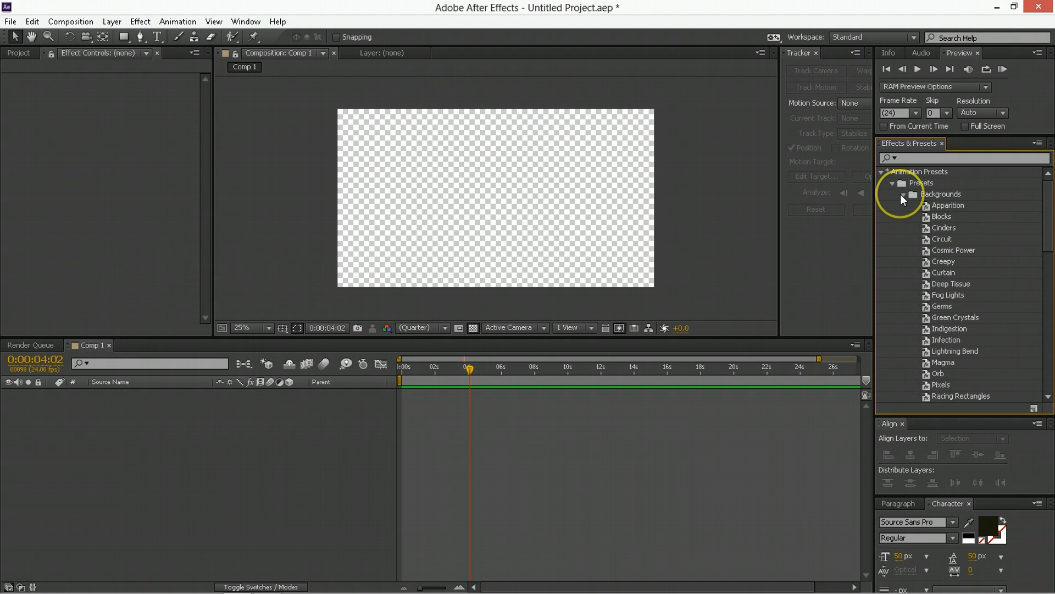
- Browse and collapse the Backgrounds and Behaviors presets, then select Vinny 1080 under User Presets
{"action": "left_click", "coordinate": [896, 194]}
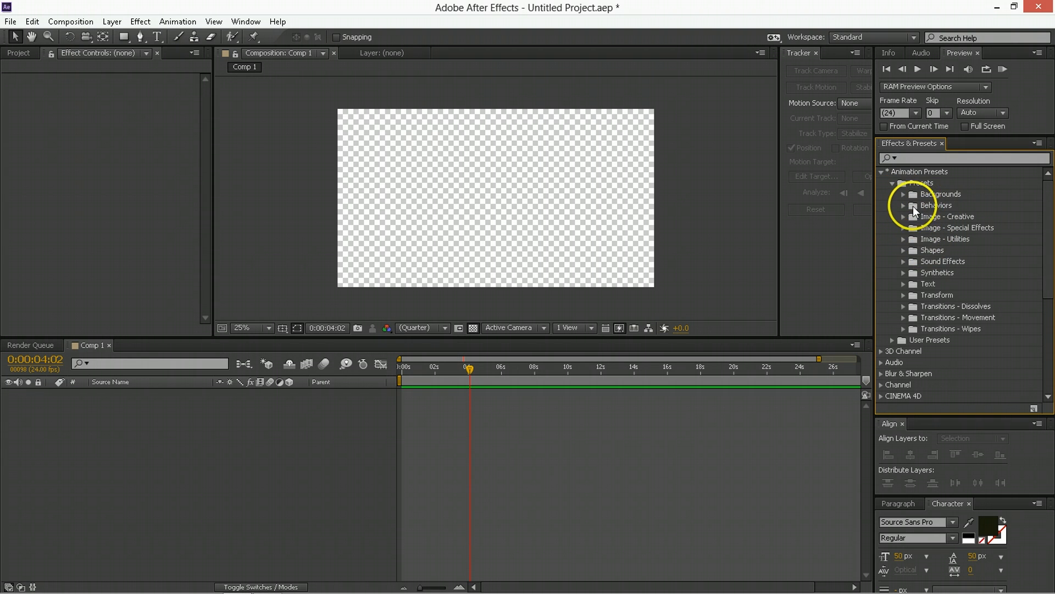
{"action": "left_click", "coordinate": [906, 205]}
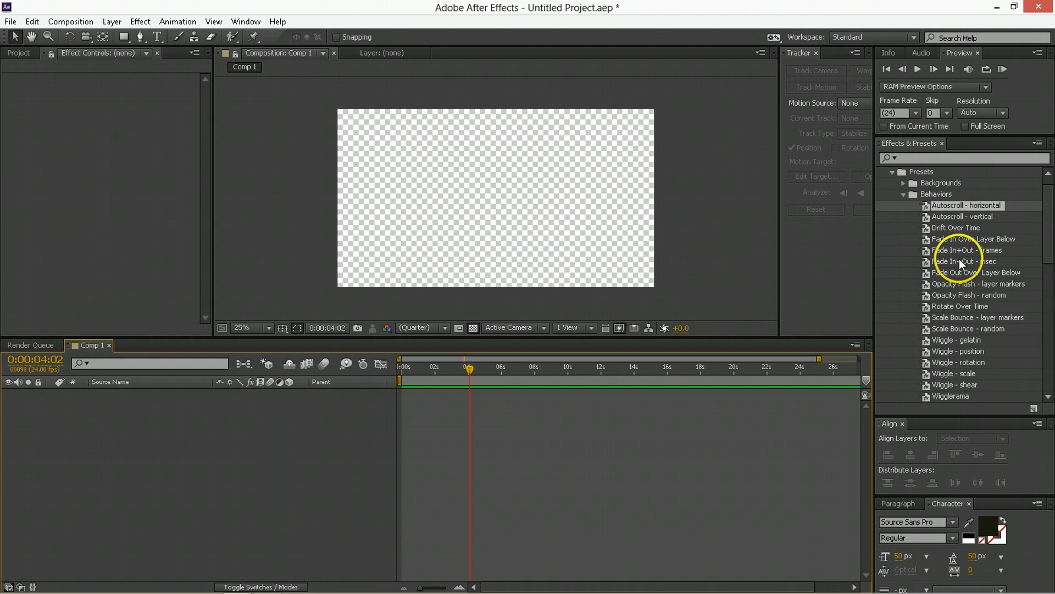
{"action": "left_click", "coordinate": [914, 194]}
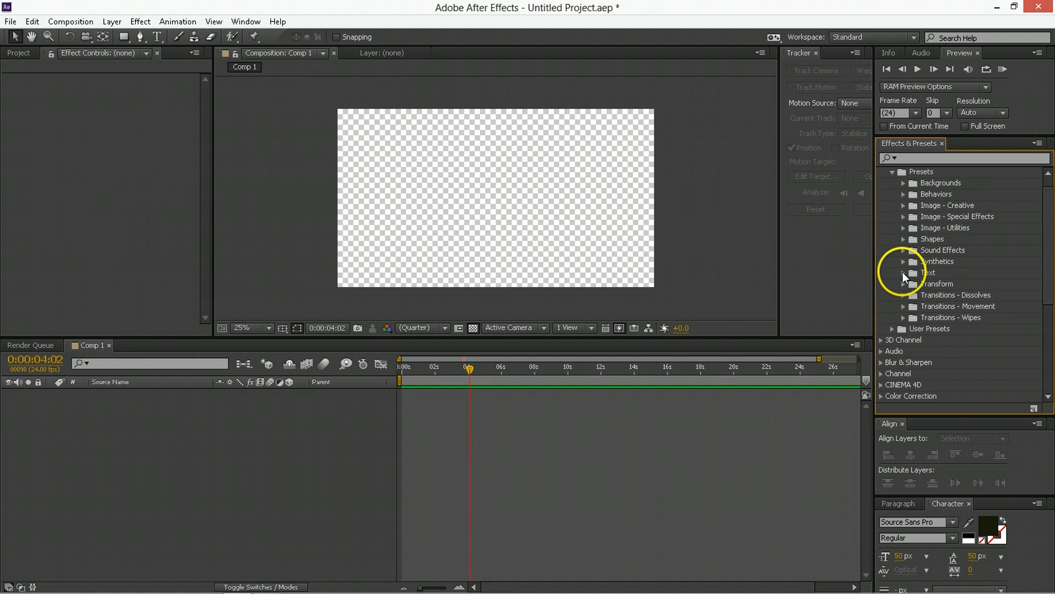
{"action": "left_click", "coordinate": [905, 273]}
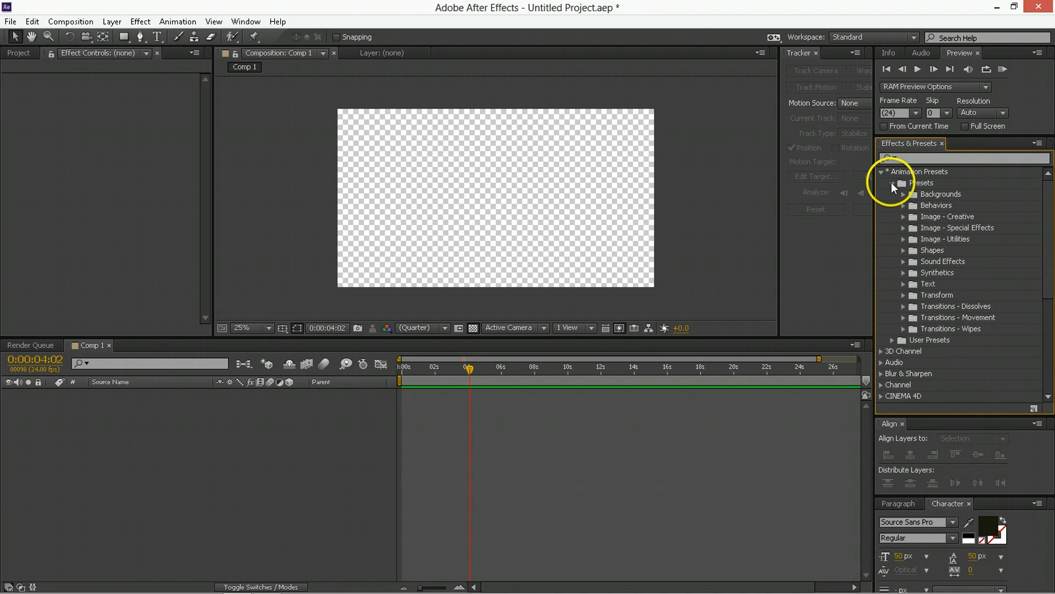
{"action": "left_click", "coordinate": [893, 194]}
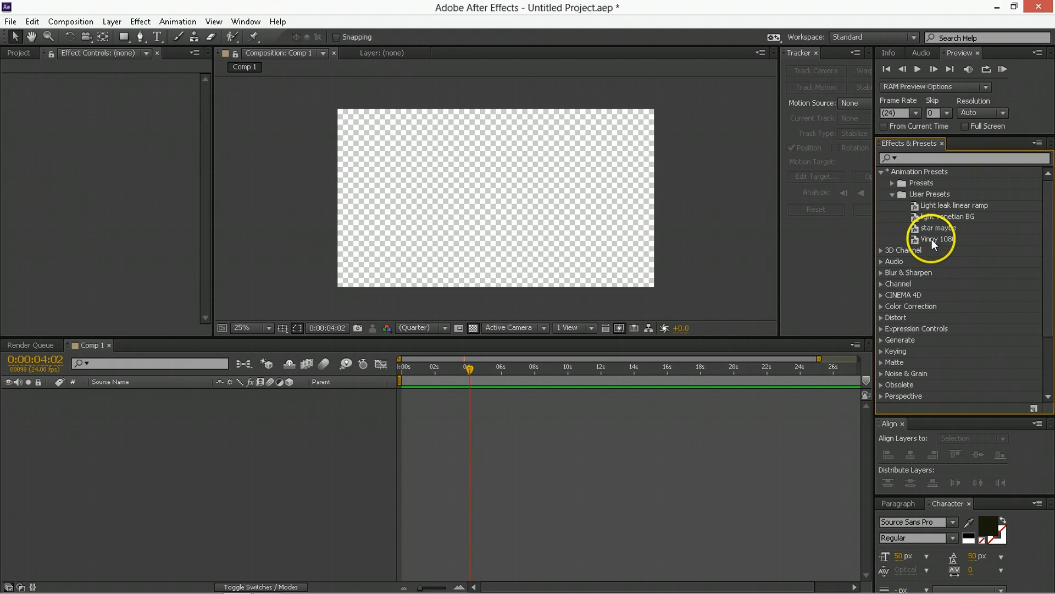
{"action": "left_click", "coordinate": [936, 239]}
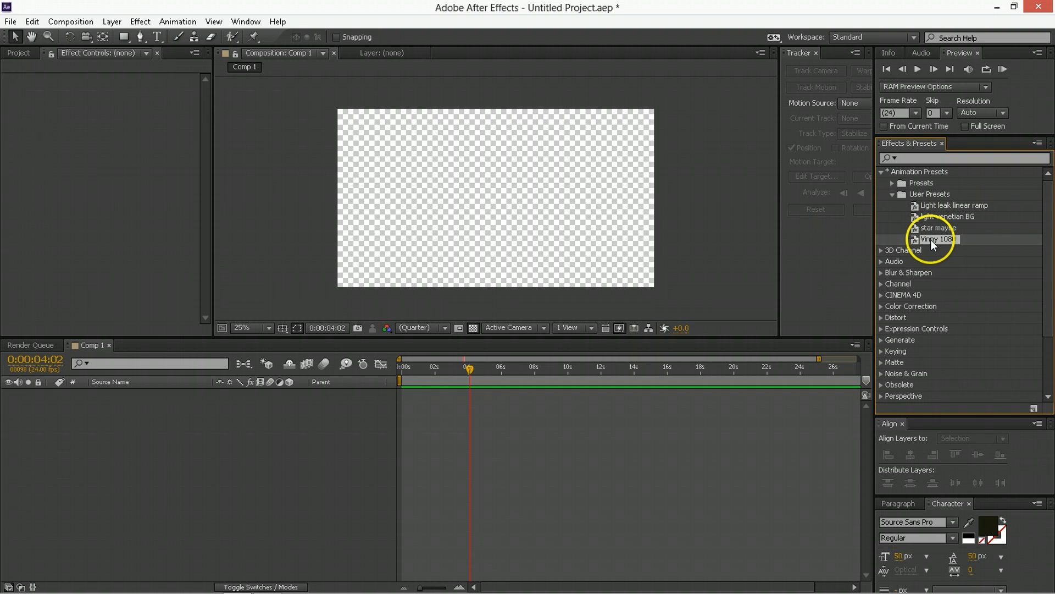
{"action": "double_click", "coordinate": [936, 240]}
{"action": "type", "text": "0"}
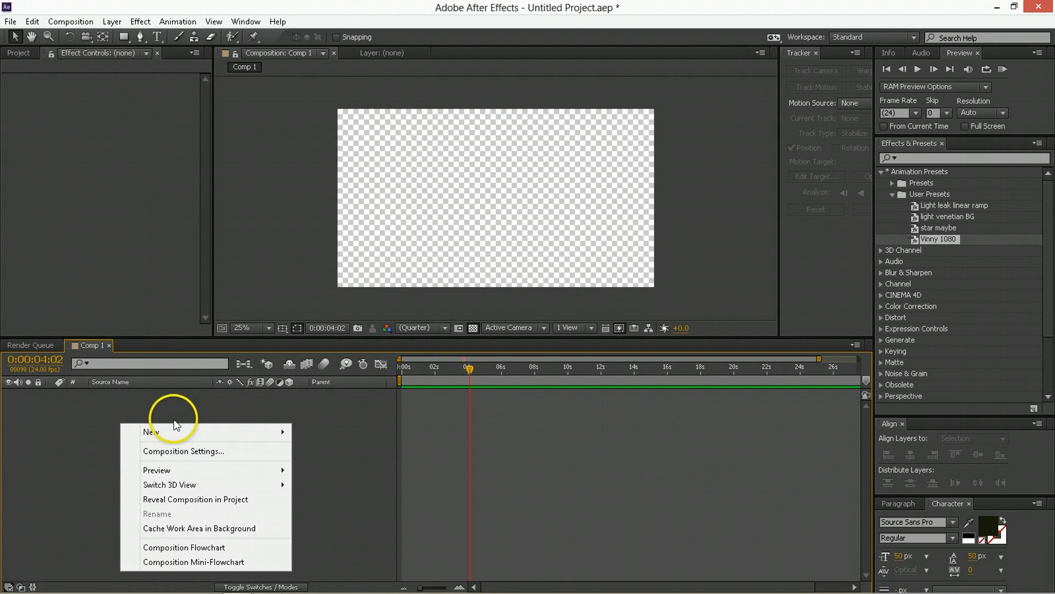
- Add a comp-sized 1920×1080 Medium Royal Blue solid layer to Comp 1
{"action": "left_click", "coordinate": [151, 431]}
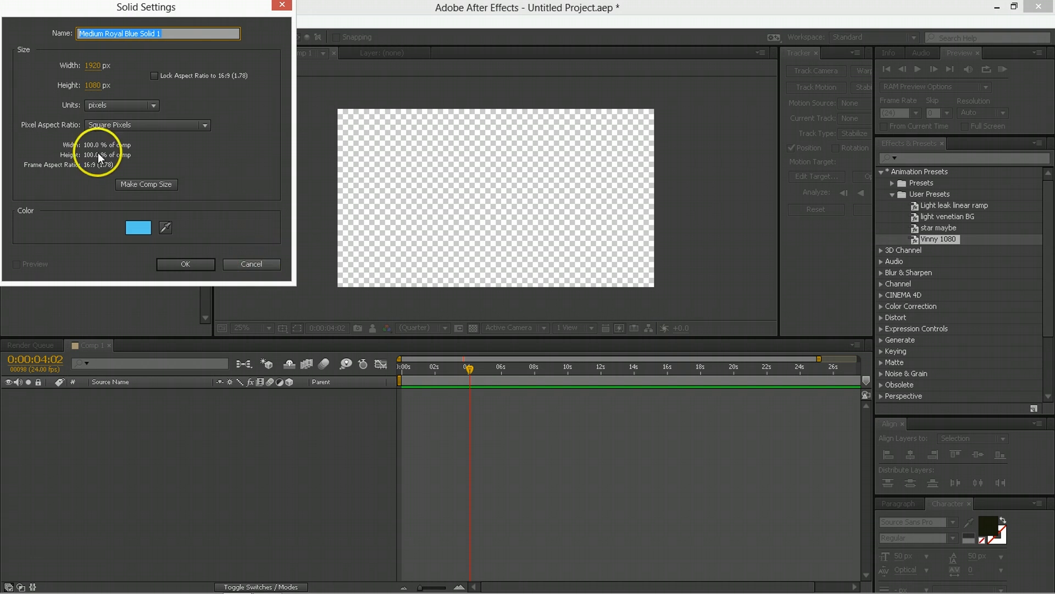
{"action": "mouse_move", "coordinate": [176, 144]}
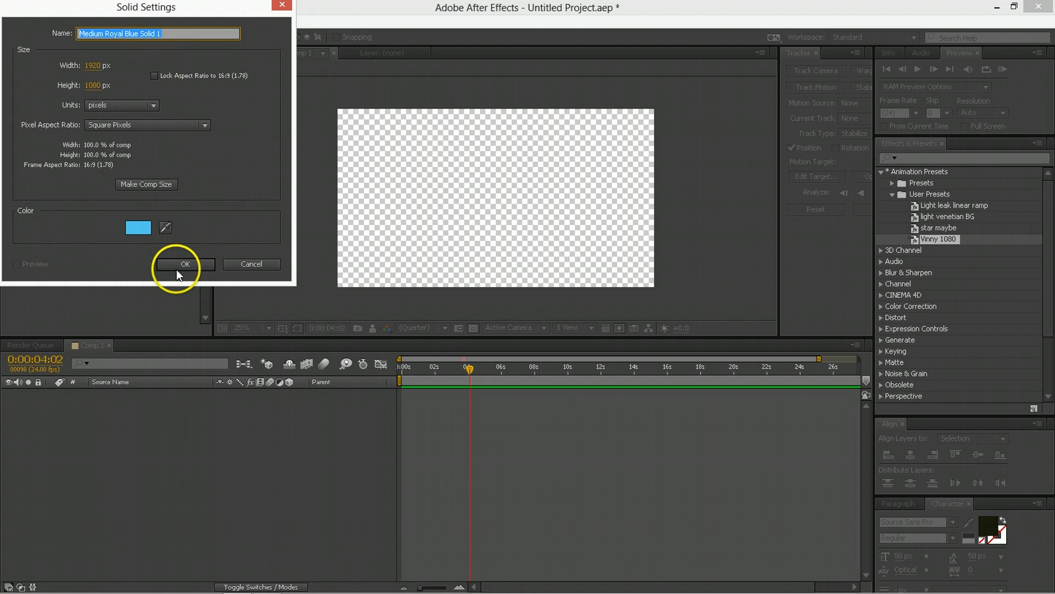
{"action": "left_click", "coordinate": [186, 264]}
{"action": "type", "text": "cir"}
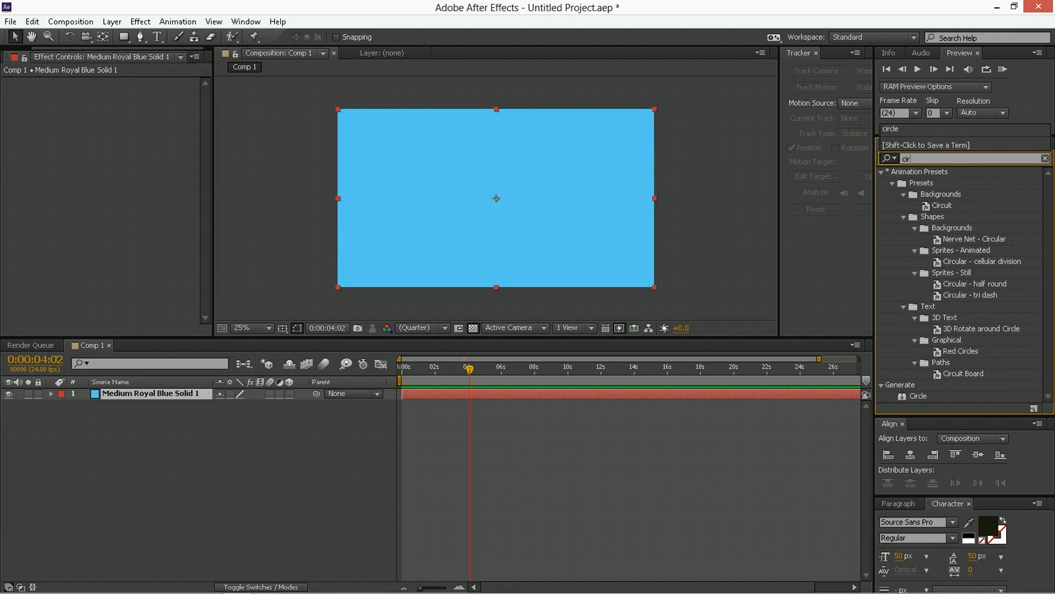
- Apply the Circle effect to the solid and set its colour to black
{"action": "left_click", "coordinate": [917, 395]}
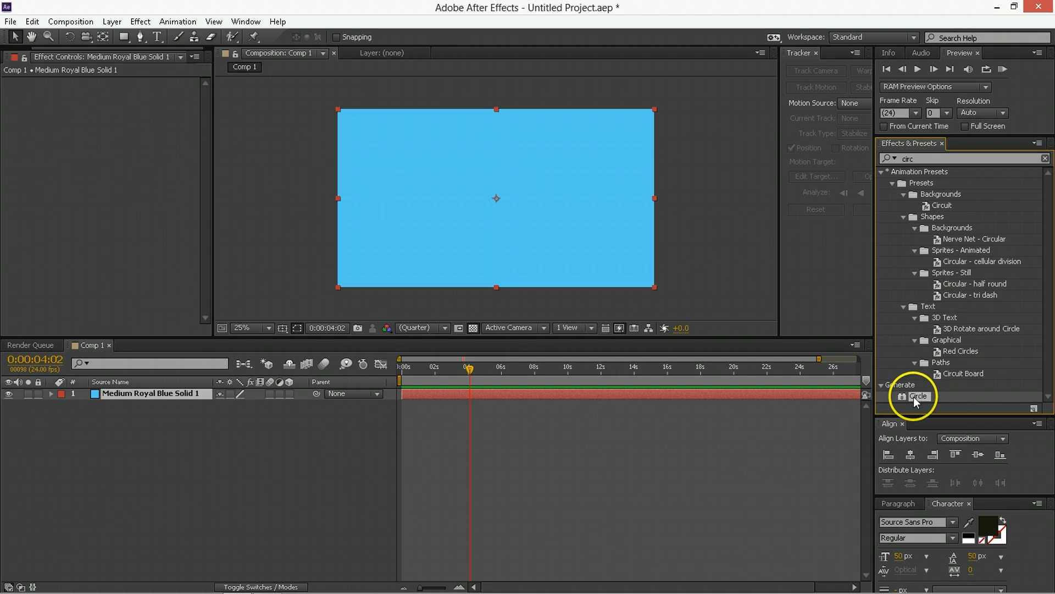
{"action": "double_click", "coordinate": [917, 396]}
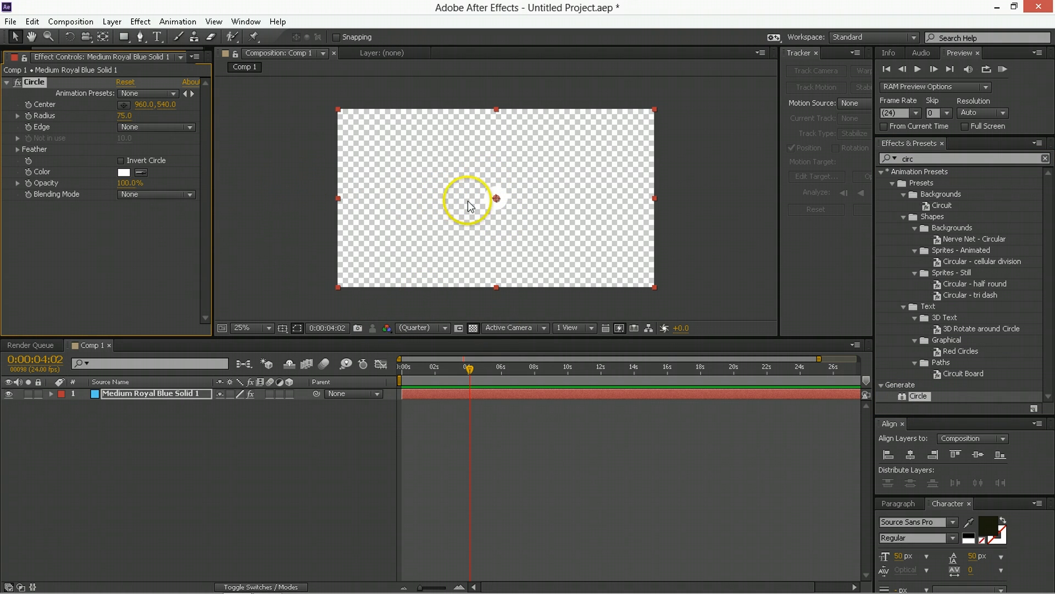
{"action": "left_click", "coordinate": [124, 172]}
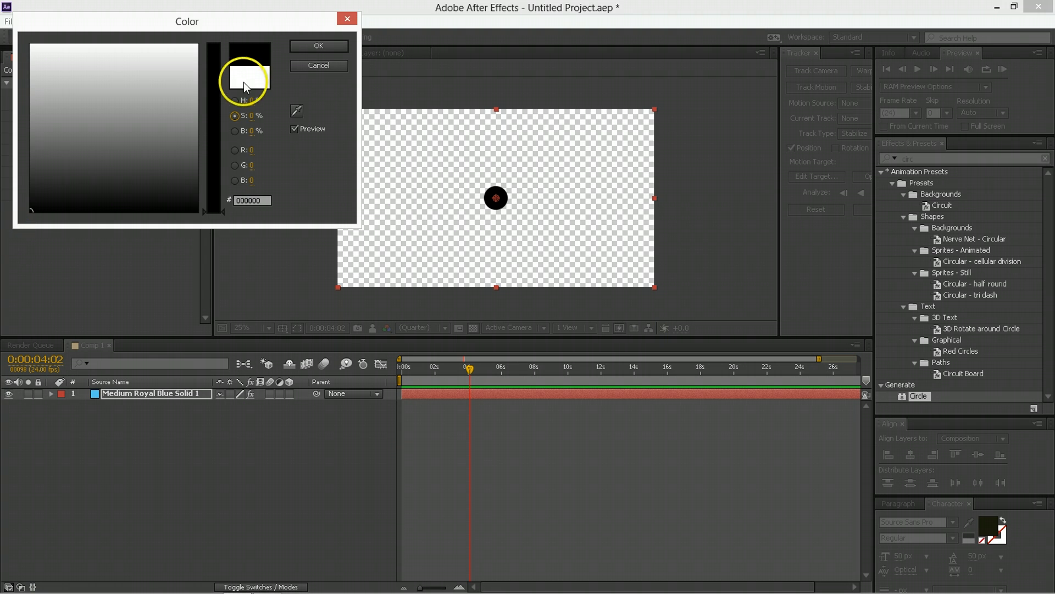
{"action": "left_click", "coordinate": [317, 46]}
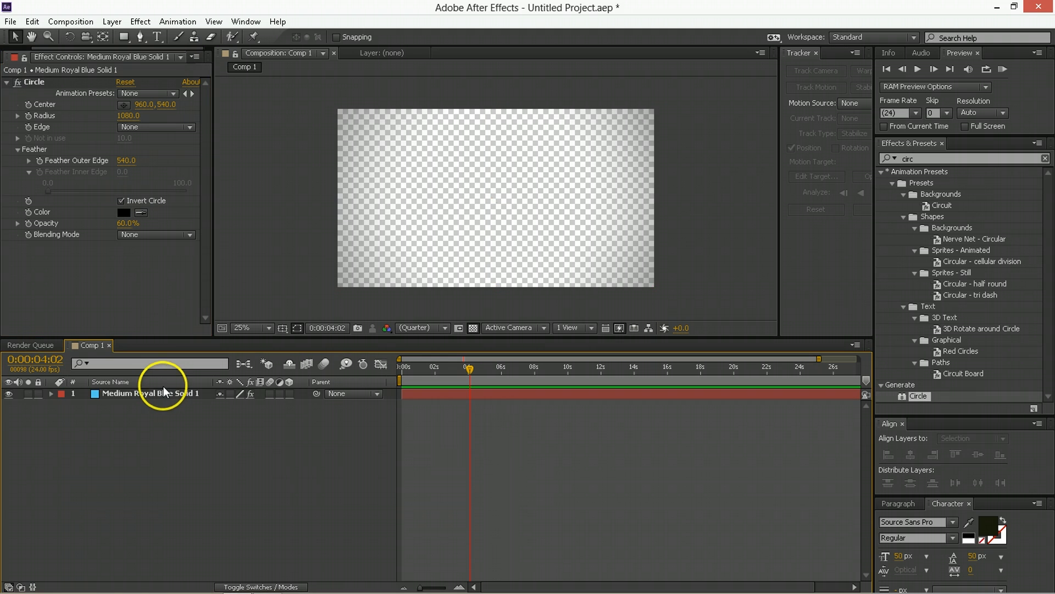
- Set the solid layer's opacity to 65%
{"action": "left_click", "coordinate": [169, 393]}
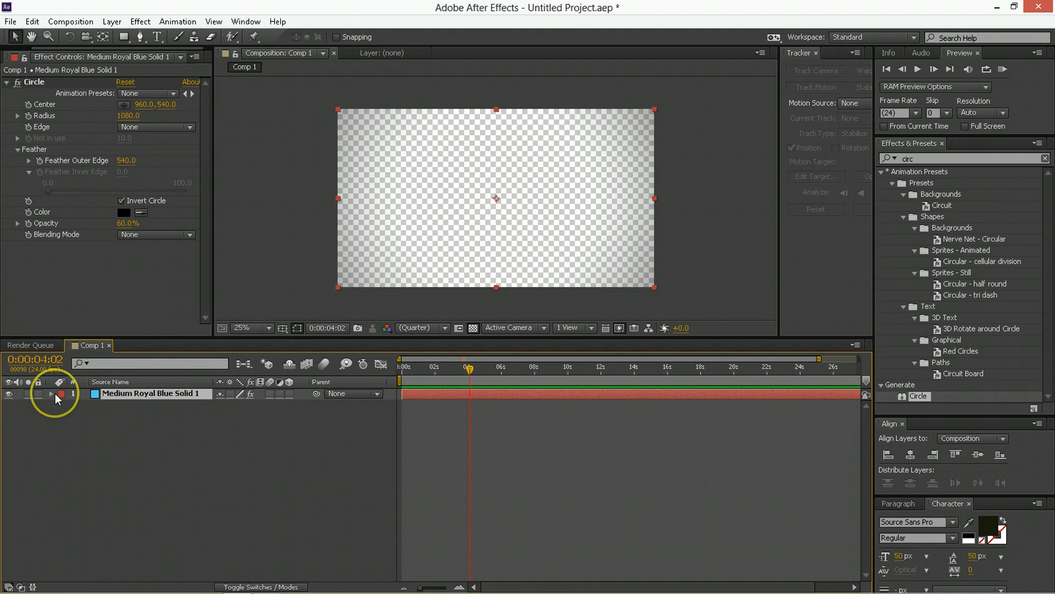
{"action": "left_click", "coordinate": [51, 393]}
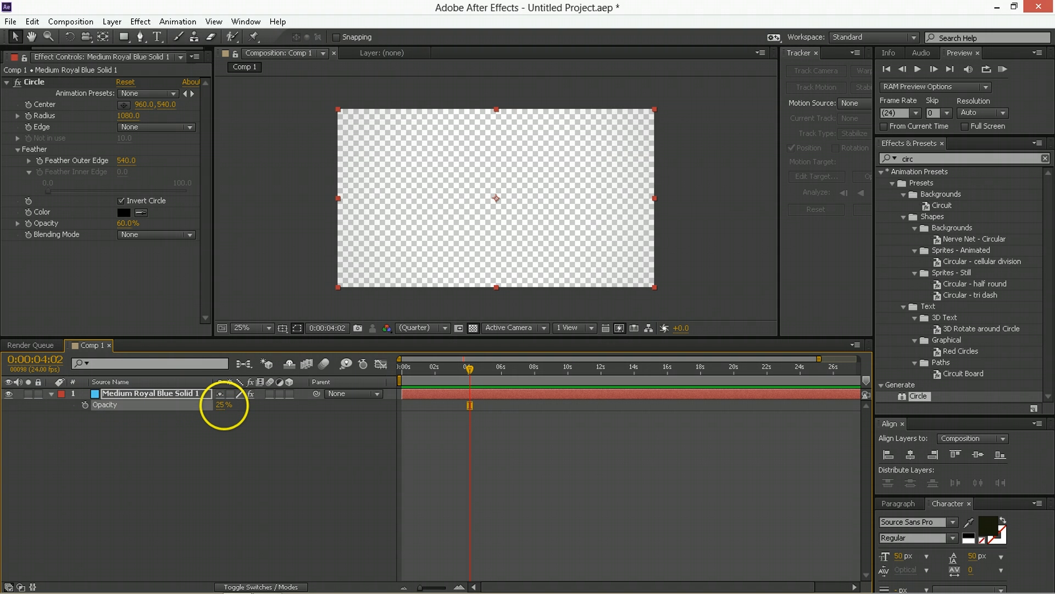
{"action": "type", "text": "65"}
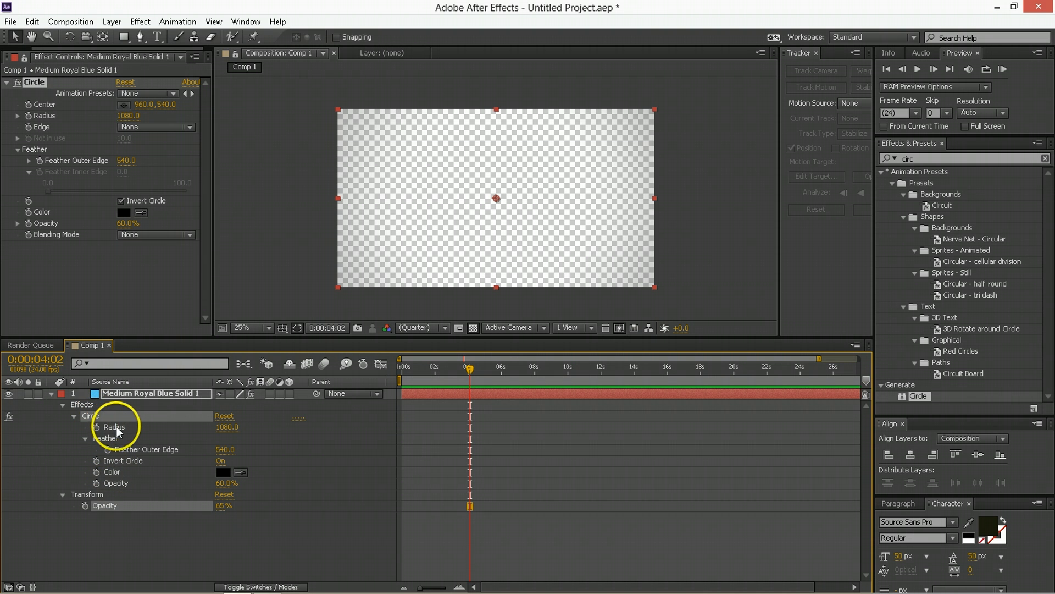
{"action": "mouse_move", "coordinate": [283, 369]}
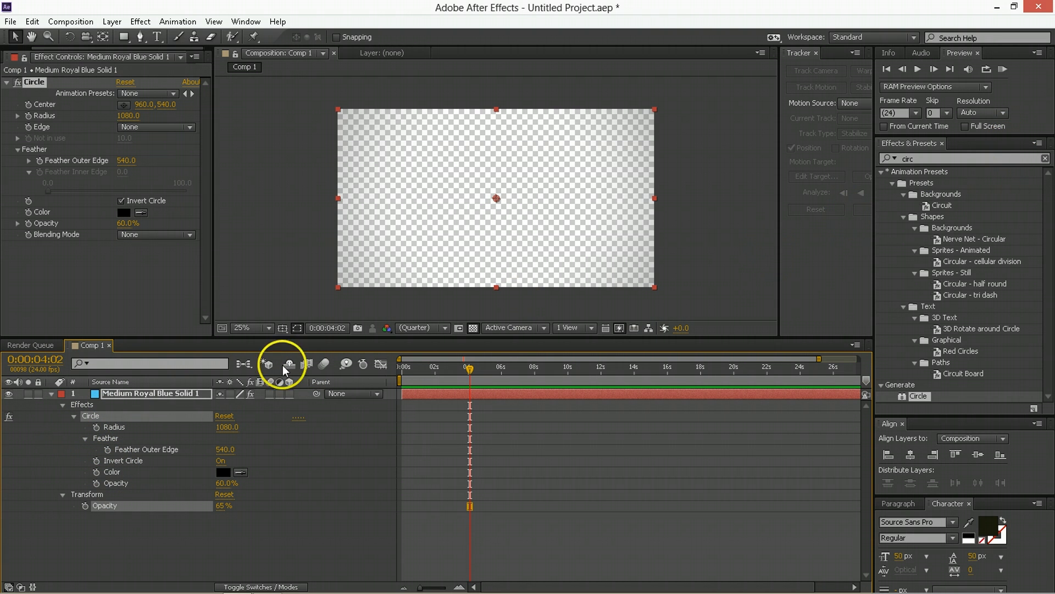
- Save the vignette effects as preset 'vinny 2' and search presets for 'vinny'
{"action": "left_click", "coordinate": [1042, 143]}
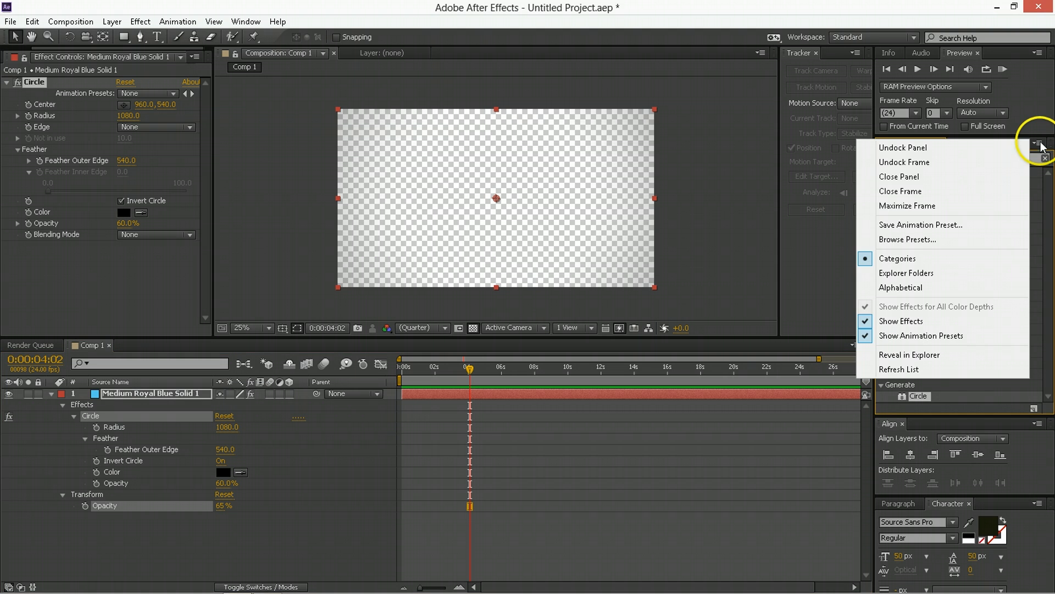
{"action": "mouse_move", "coordinate": [884, 224]}
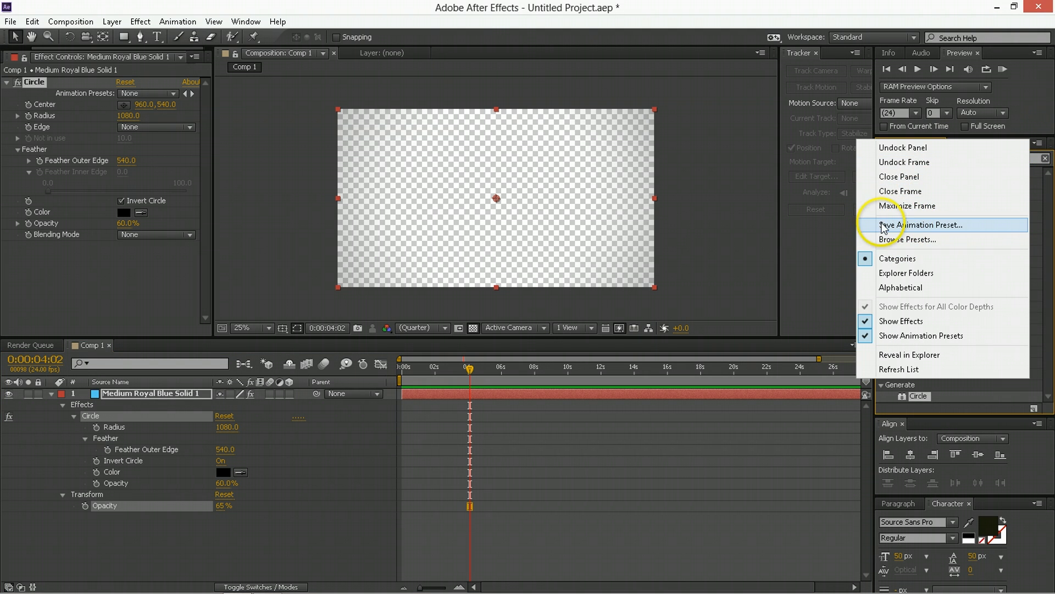
{"action": "left_click", "coordinate": [914, 225]}
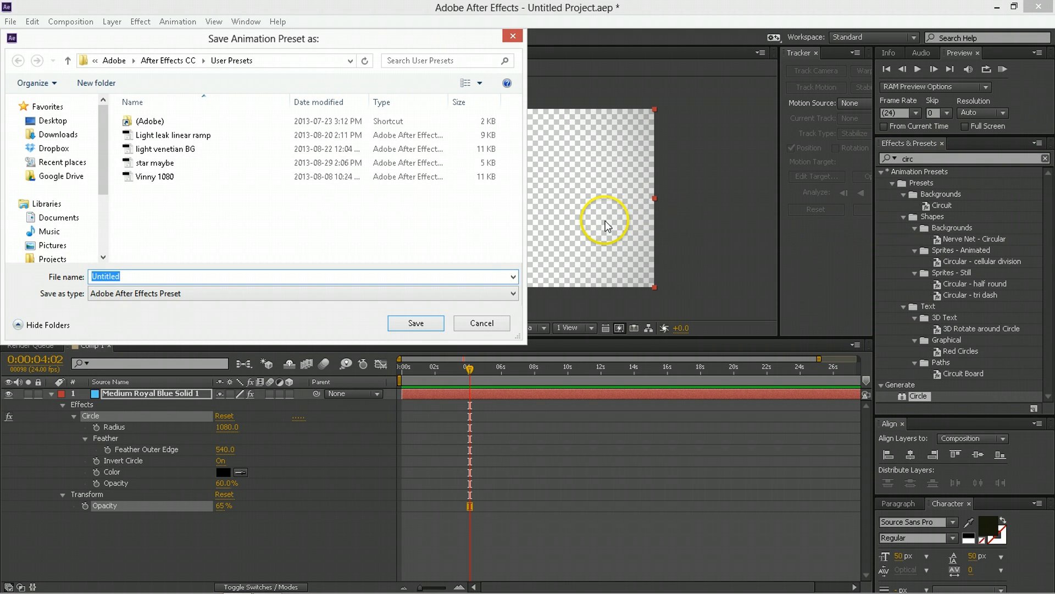
{"action": "type", "text": "vinny"}
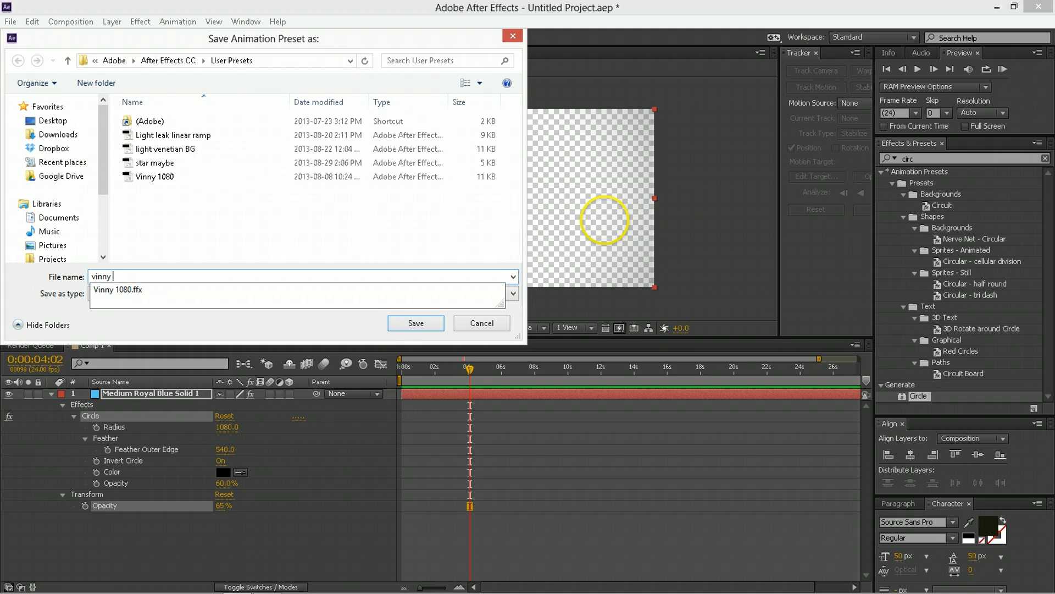
{"action": "left_click", "coordinate": [481, 324]}
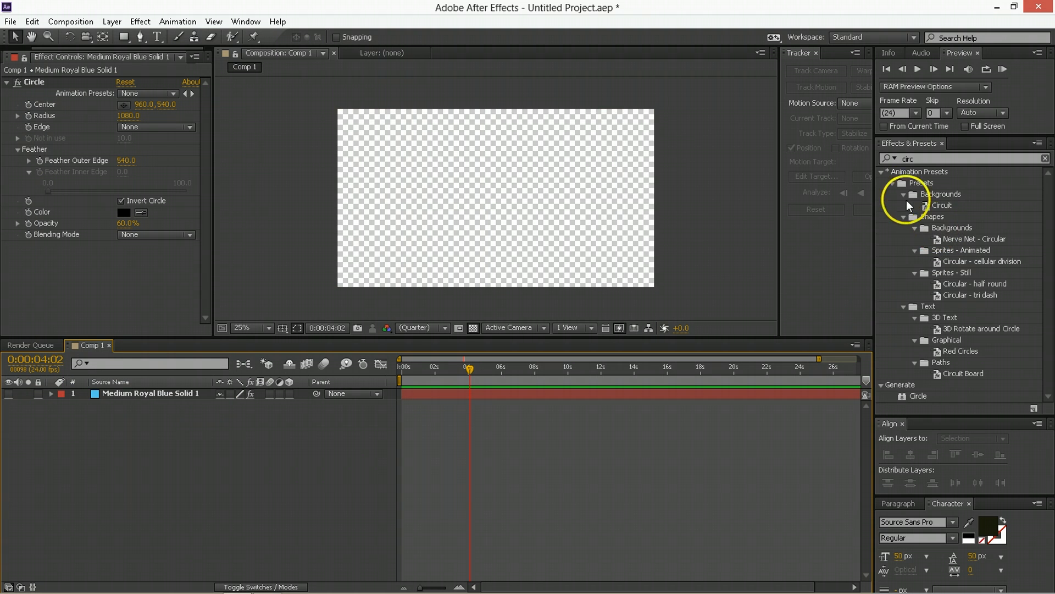
{"action": "type", "text": "vinny"}
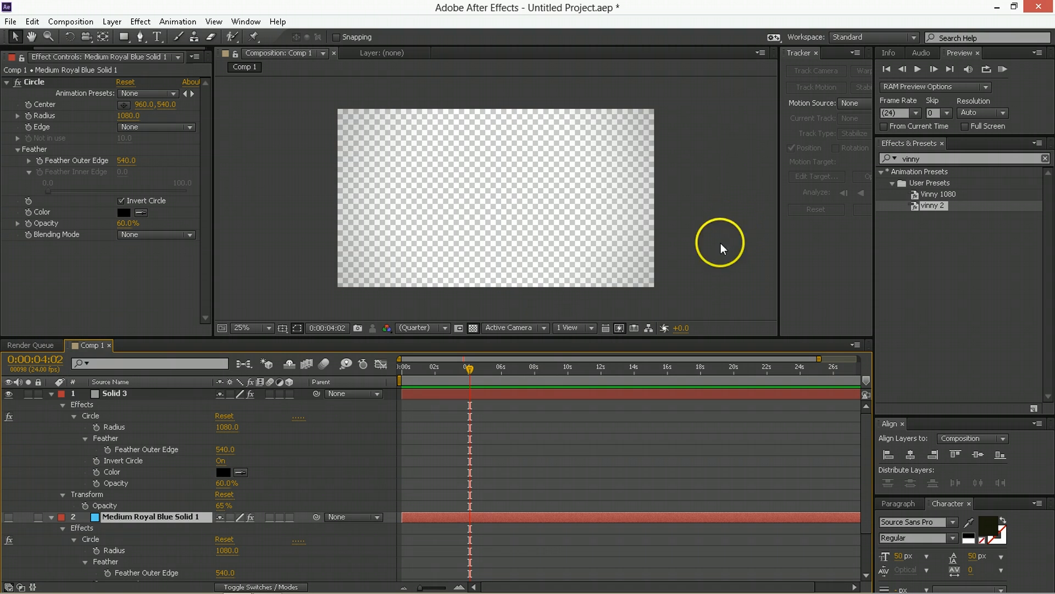
- Delete the vignette solid layers and clear the Effects & Presets search
{"action": "double_click", "coordinate": [115, 393]}
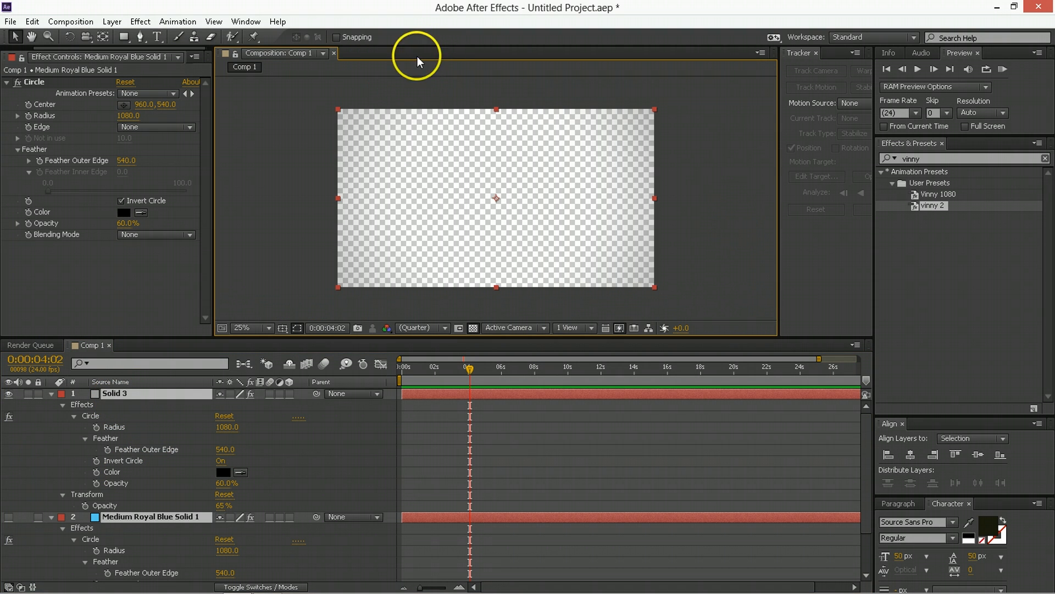
{"action": "mouse_move", "coordinate": [135, 451]}
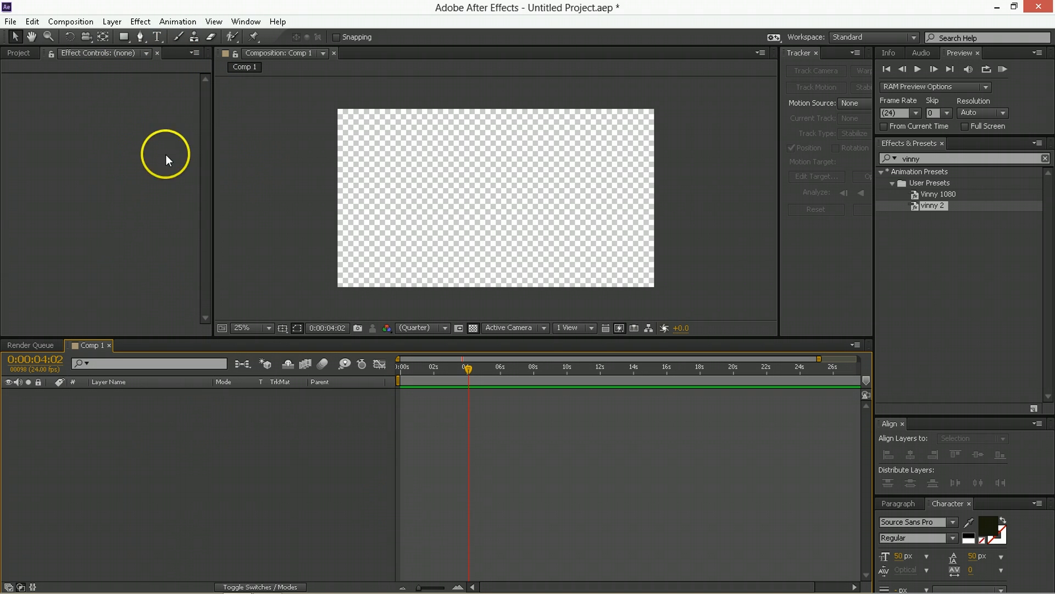
{"action": "mouse_move", "coordinate": [923, 159]}
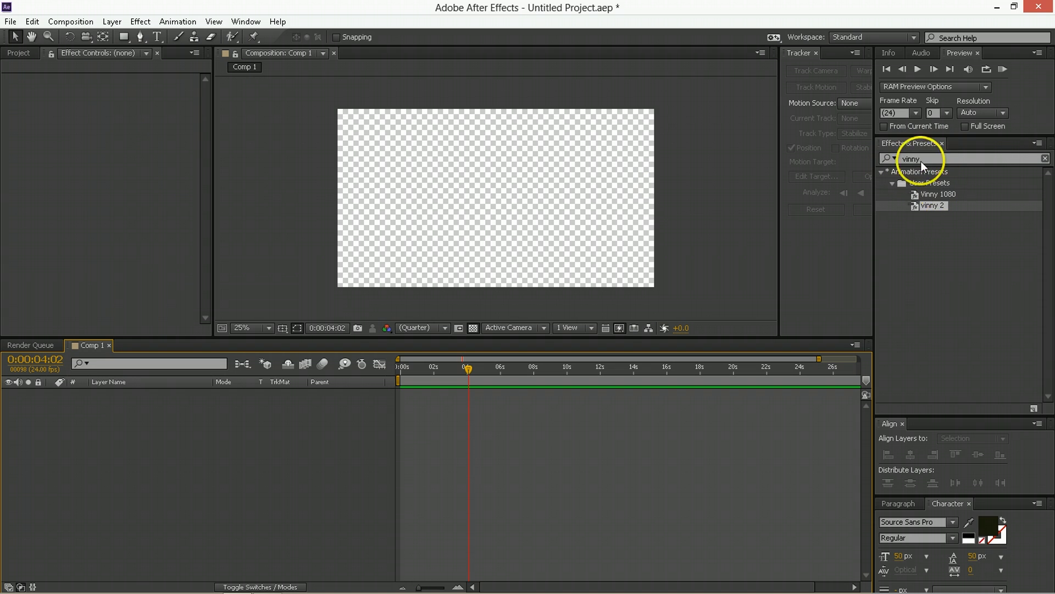
{"action": "left_click", "coordinate": [1044, 158]}
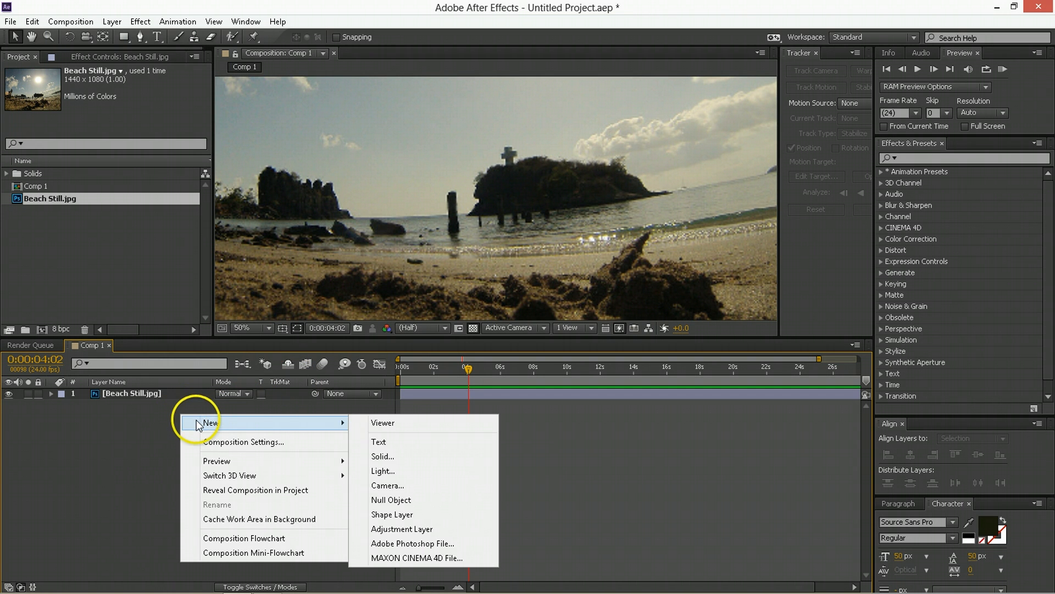
- Add an adjustment layer with Tint and Curves, raising the red curve and lowering blue
{"action": "left_click", "coordinate": [401, 528]}
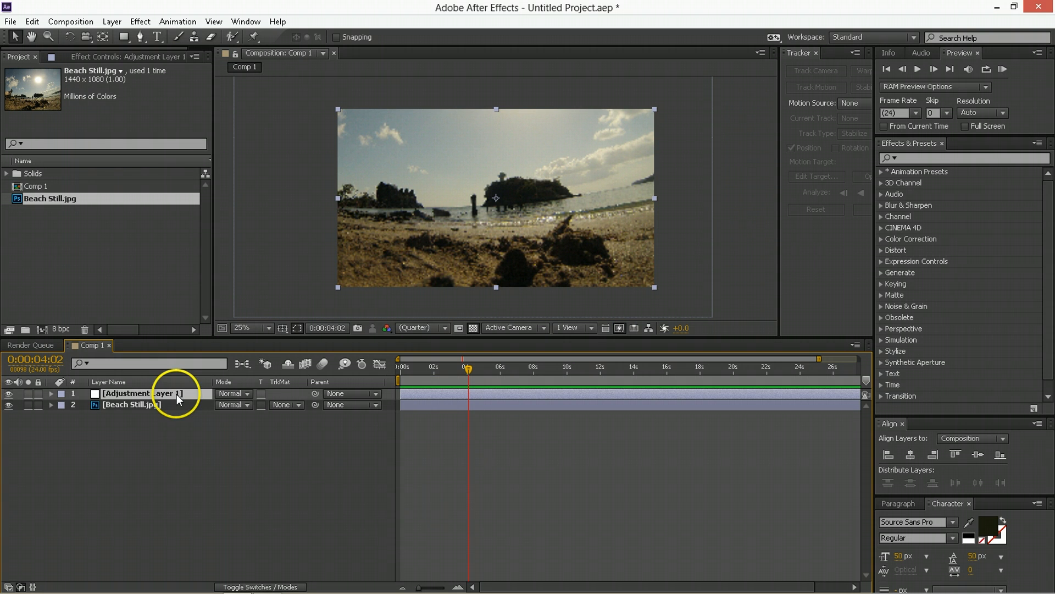
{"action": "type", "text": "tint"}
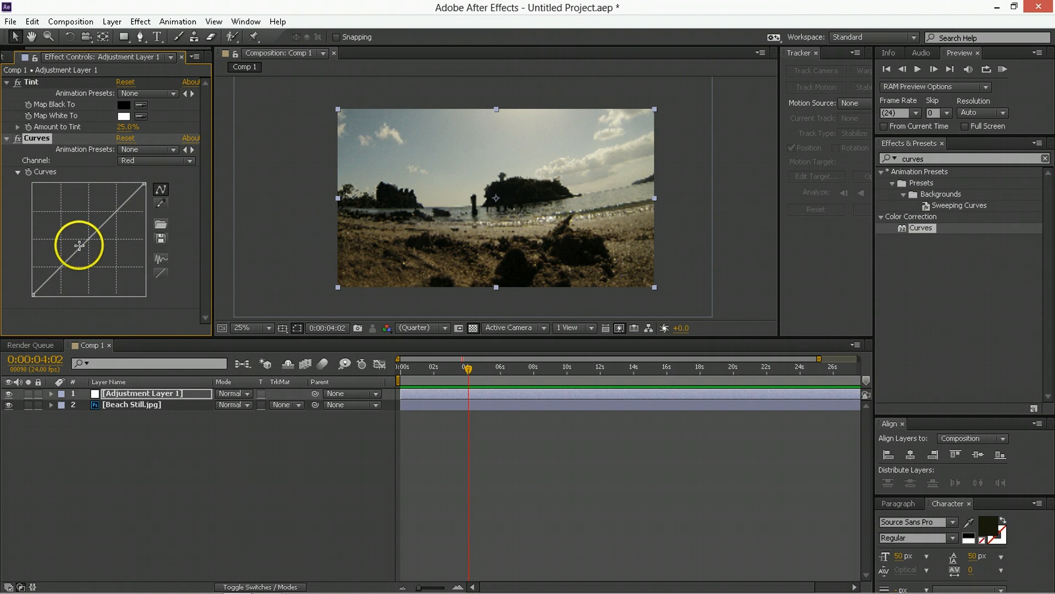
{"action": "left_click_drag", "start_coordinate": [79, 244], "coordinate": [151, 185]}
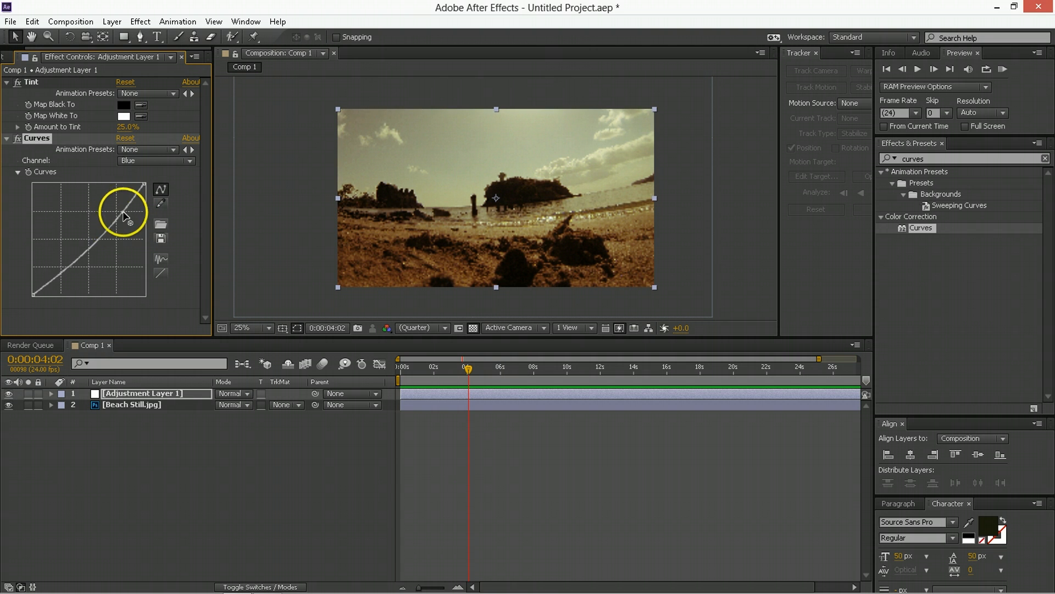
{"action": "left_click_drag", "start_coordinate": [123, 213], "coordinate": [69, 261]}
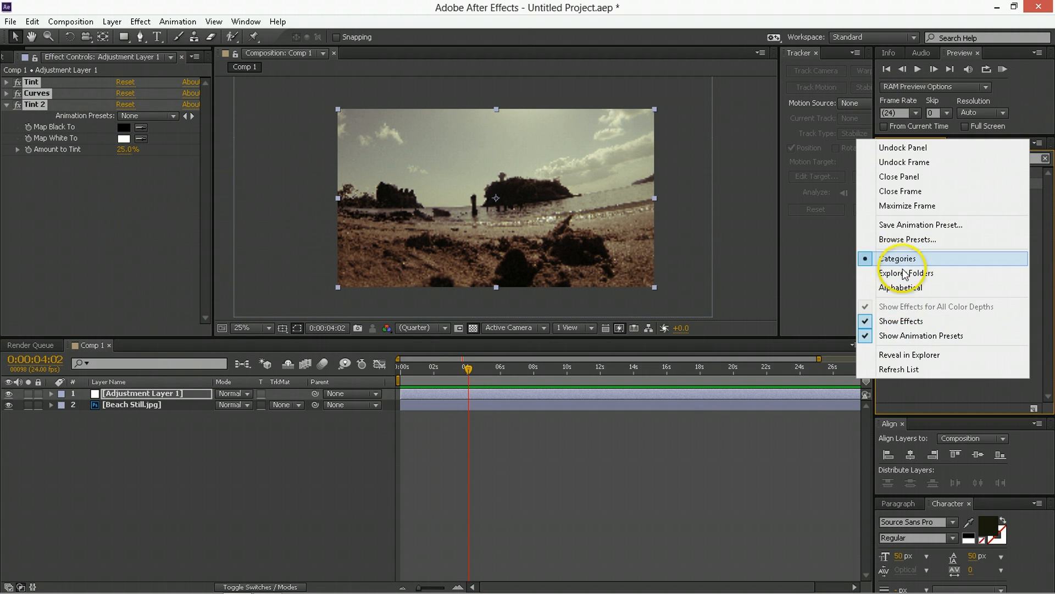
- Save the grade as preset 'washed out' and search presets for 'washed'
{"action": "left_click", "coordinate": [920, 225]}
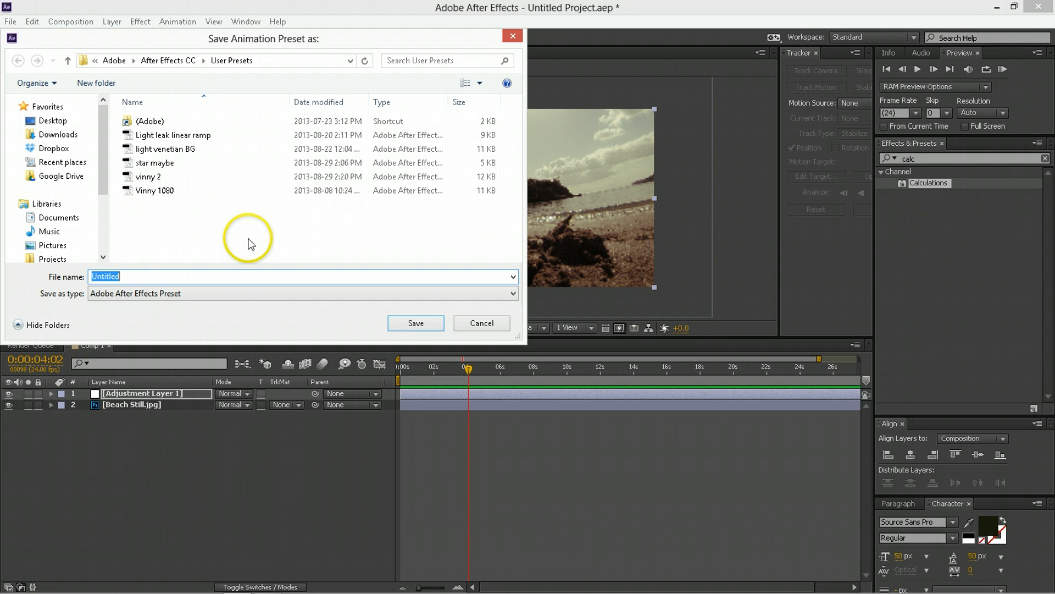
{"action": "left_click", "coordinate": [482, 323]}
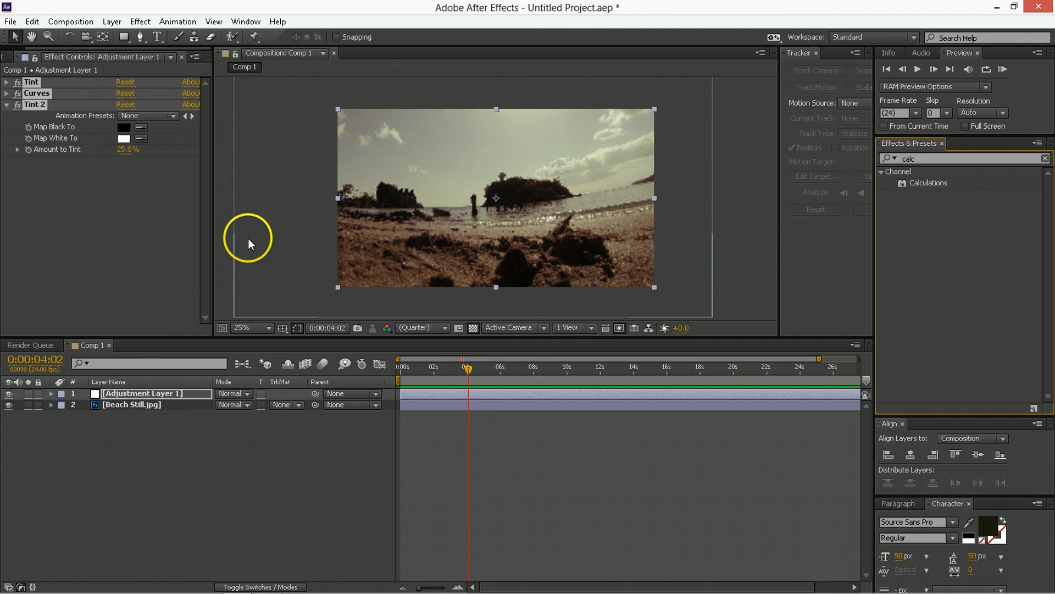
{"action": "left_click", "coordinate": [956, 160]}
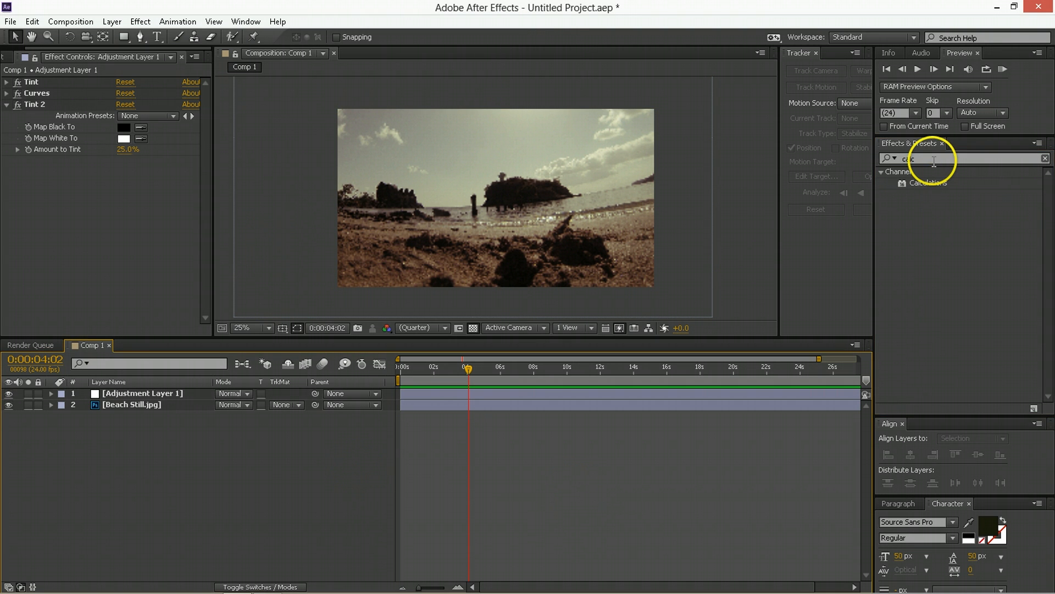
{"action": "type", "text": "washed"}
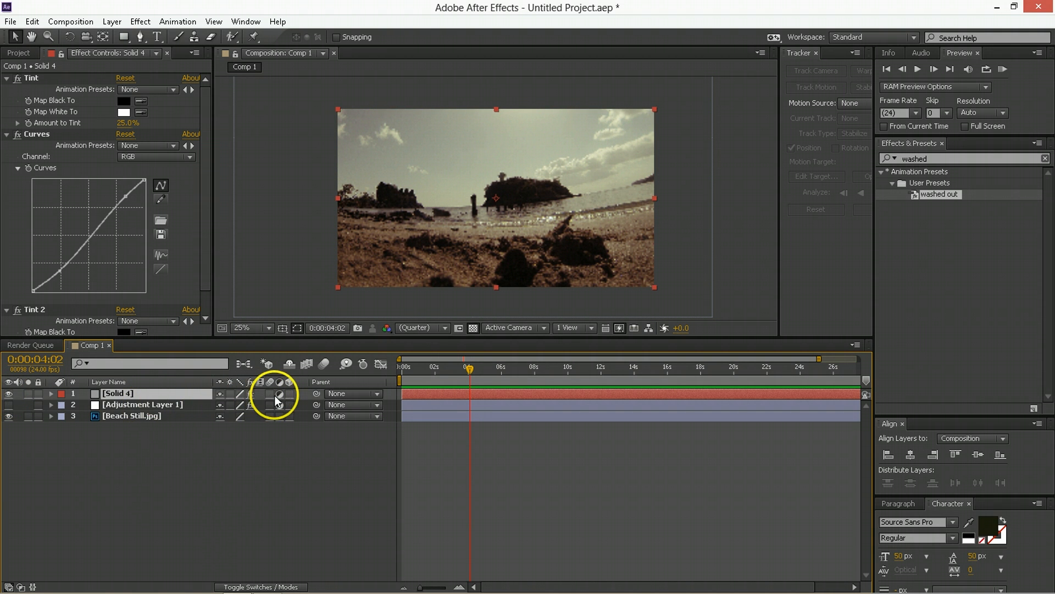
- Toggle Solid 4's Adjustment Layer switch, then delete Solid 4, the adjustment layer and Beach Still.jpg
{"action": "left_click", "coordinate": [141, 404]}
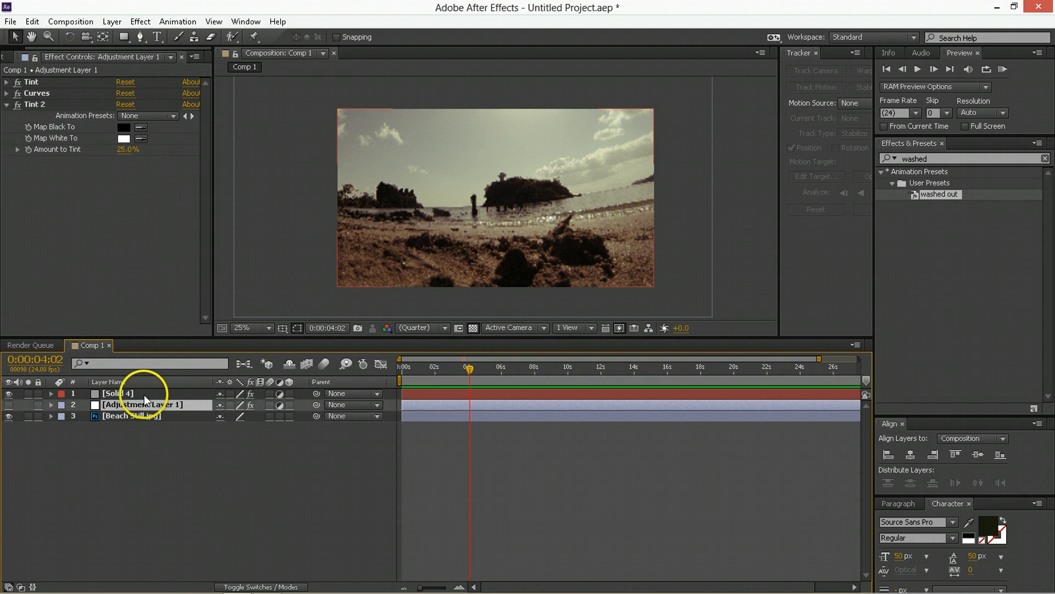
{"action": "left_click", "coordinate": [118, 393]}
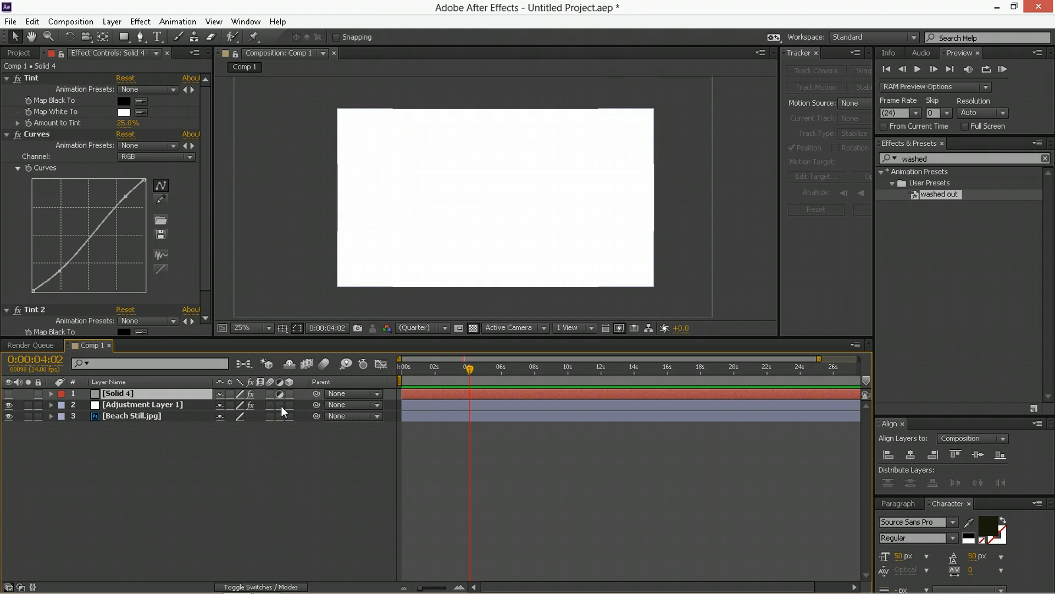
{"action": "left_click", "coordinate": [278, 393]}
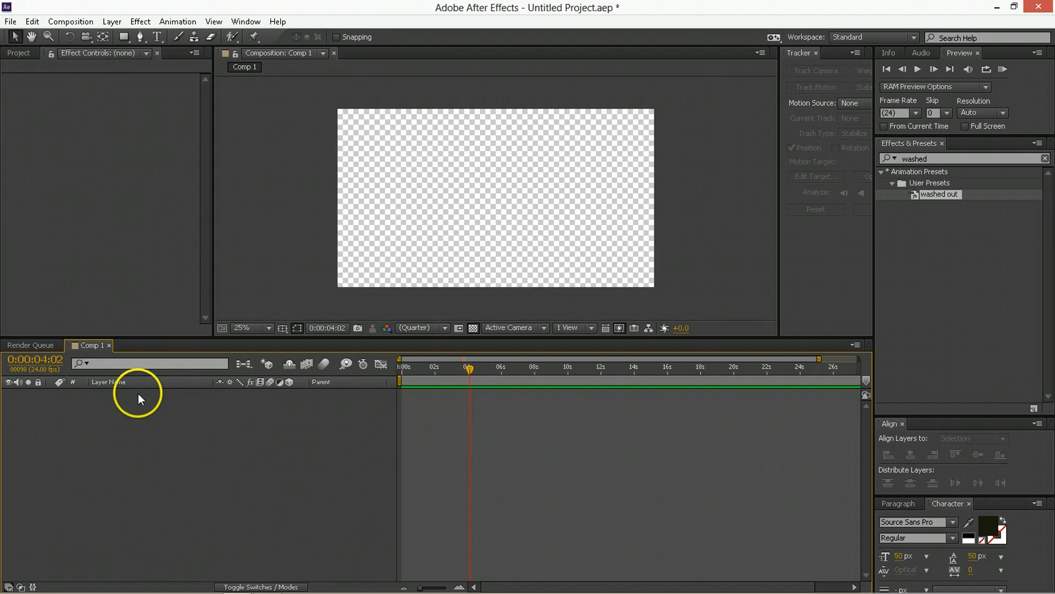
- Create Shape Layer 1 containing a rectangle
{"action": "right_click", "coordinate": [142, 397]}
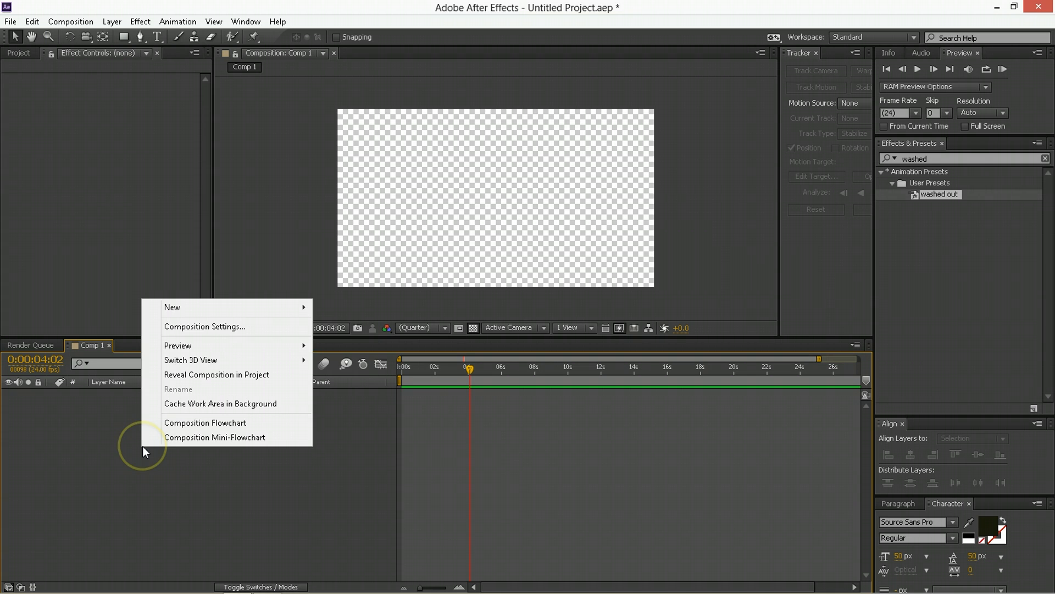
{"action": "mouse_move", "coordinate": [171, 307]}
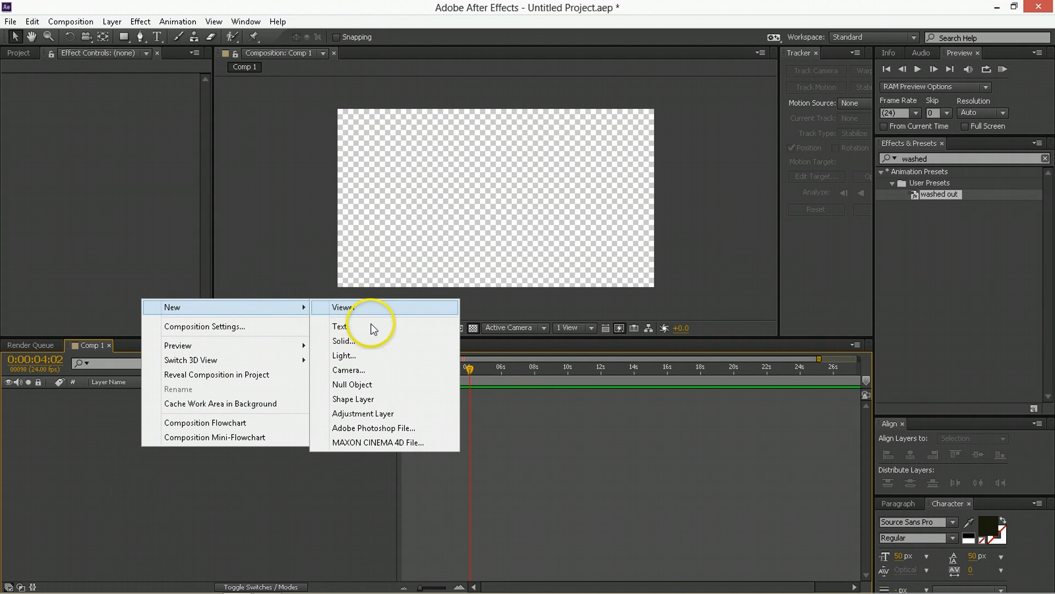
{"action": "left_click", "coordinate": [353, 399]}
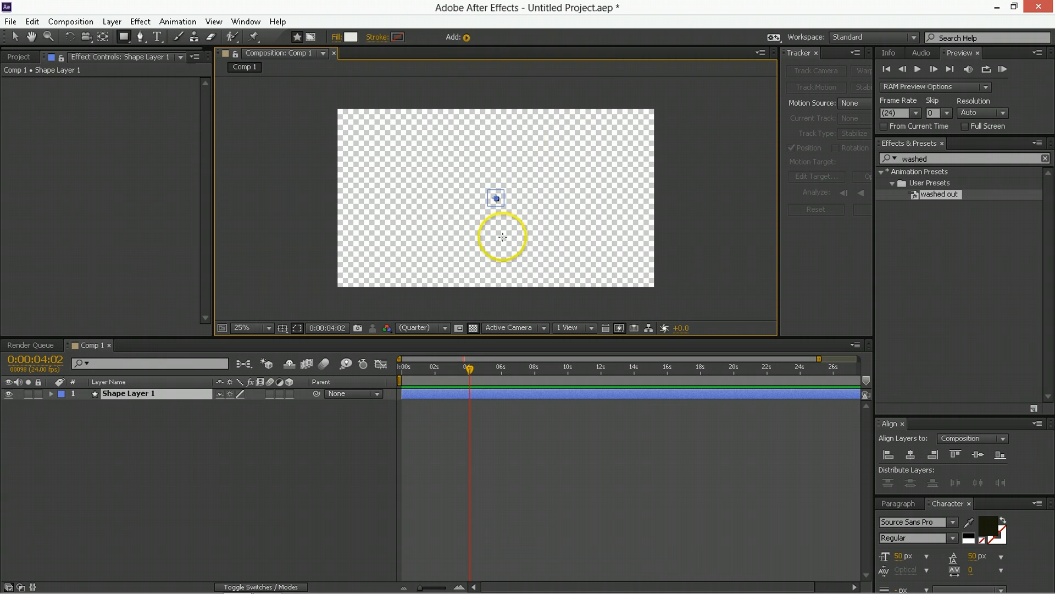
{"action": "left_click", "coordinate": [51, 393]}
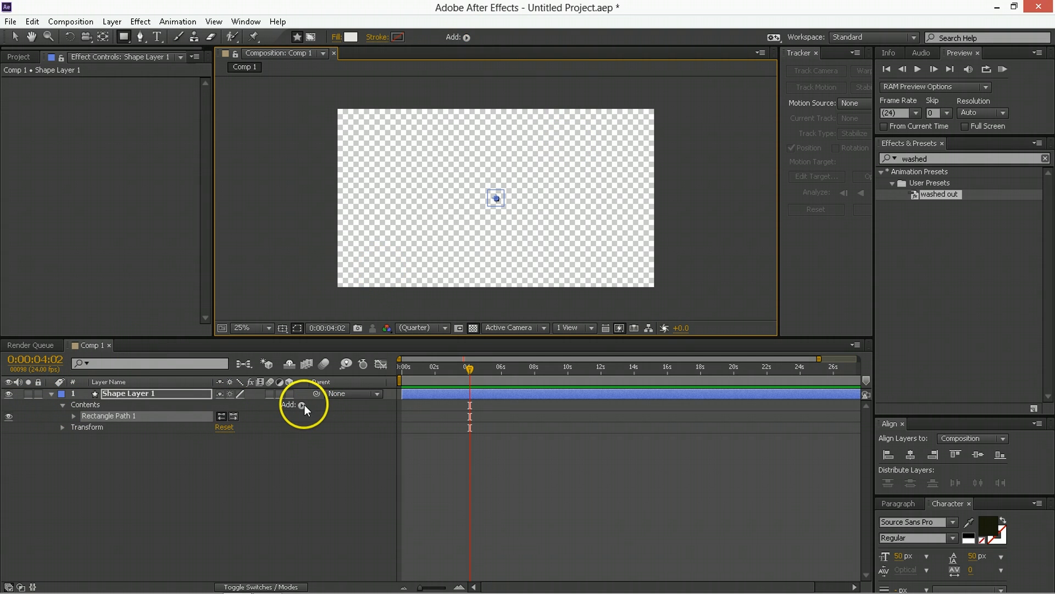
- Add a Fill to the rectangle and set its colour to black (000000)
{"action": "left_click", "coordinate": [302, 405]}
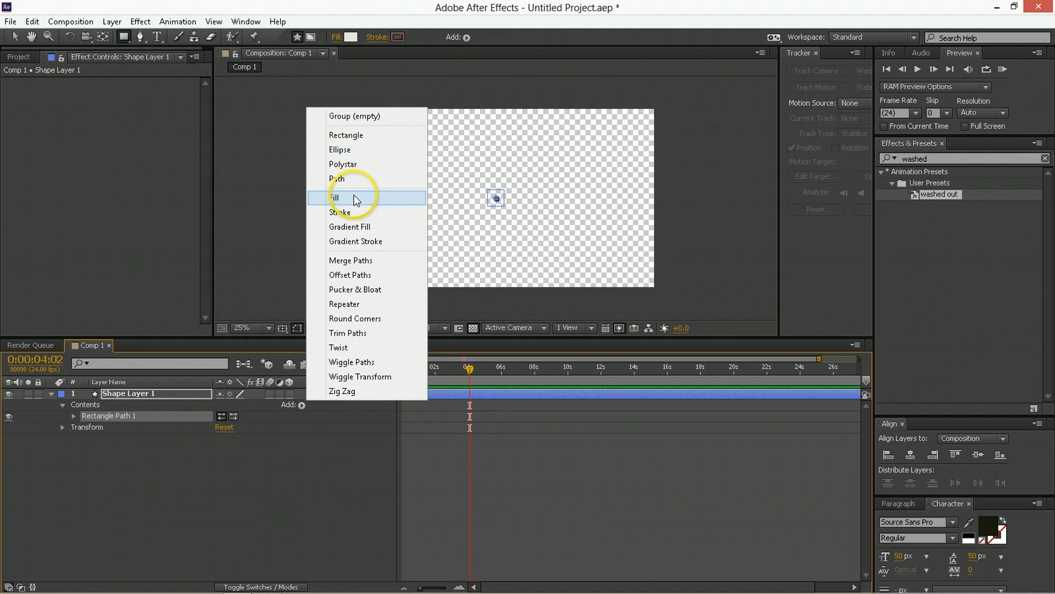
{"action": "left_click", "coordinate": [336, 198]}
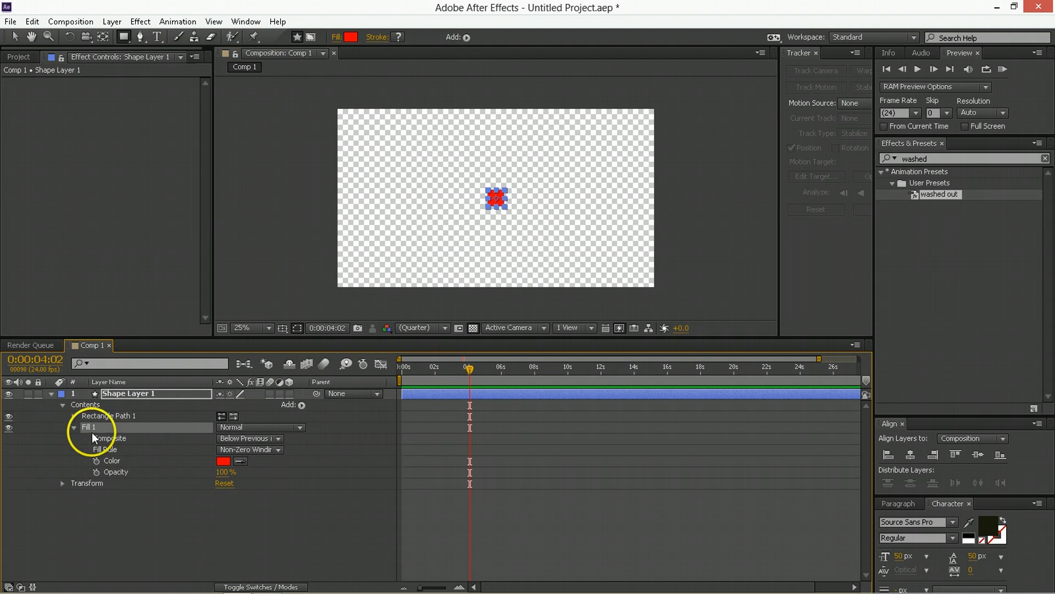
{"action": "left_click", "coordinate": [223, 460]}
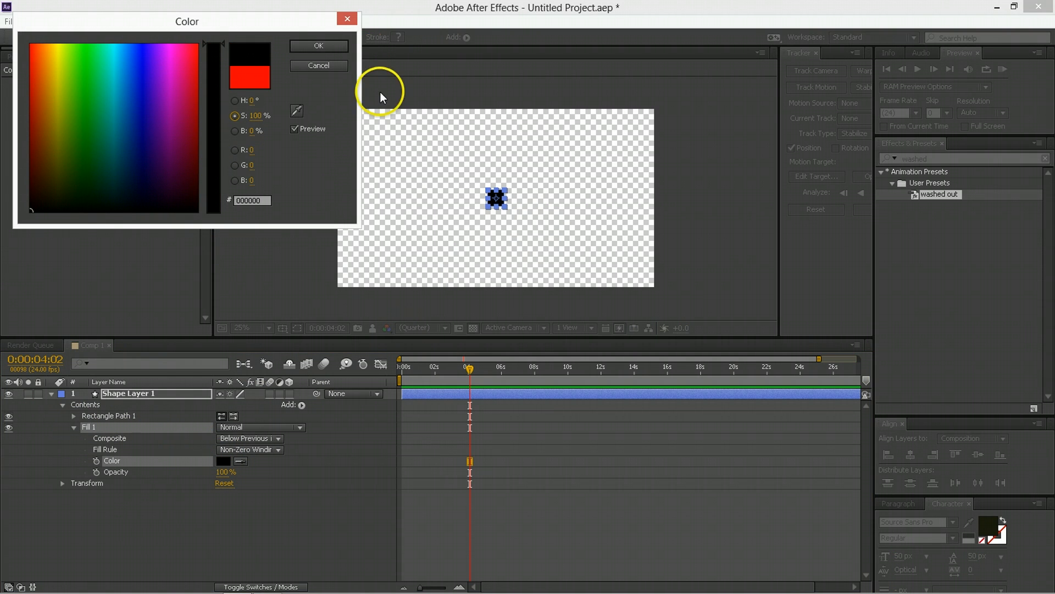
{"action": "left_click", "coordinate": [318, 46]}
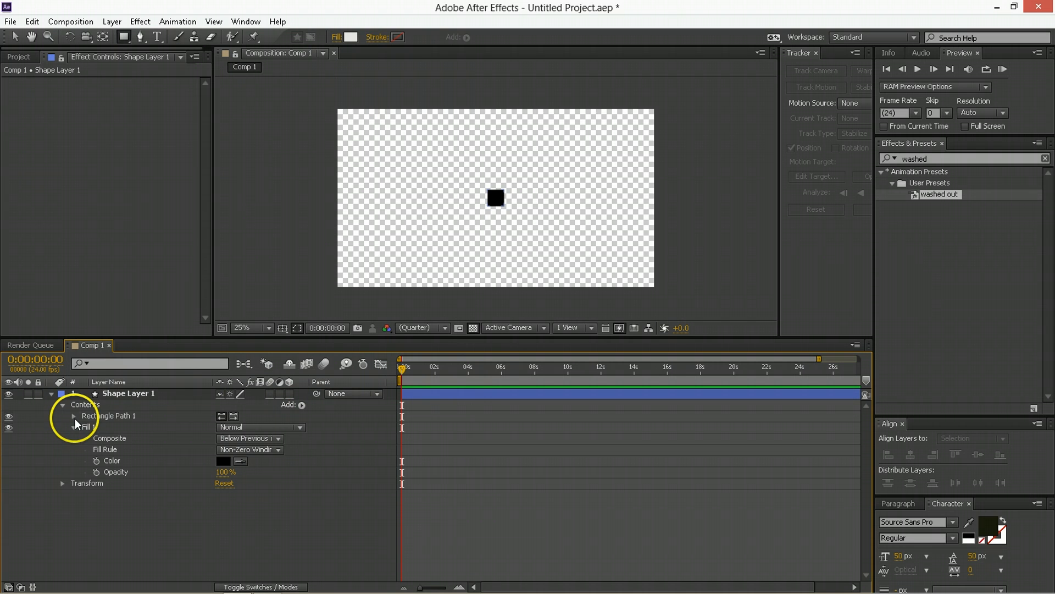
- Keyframe Rectangle Path 1's Size and Position from 0f to 12f with Easy Ease
{"action": "left_click", "coordinate": [65, 416]}
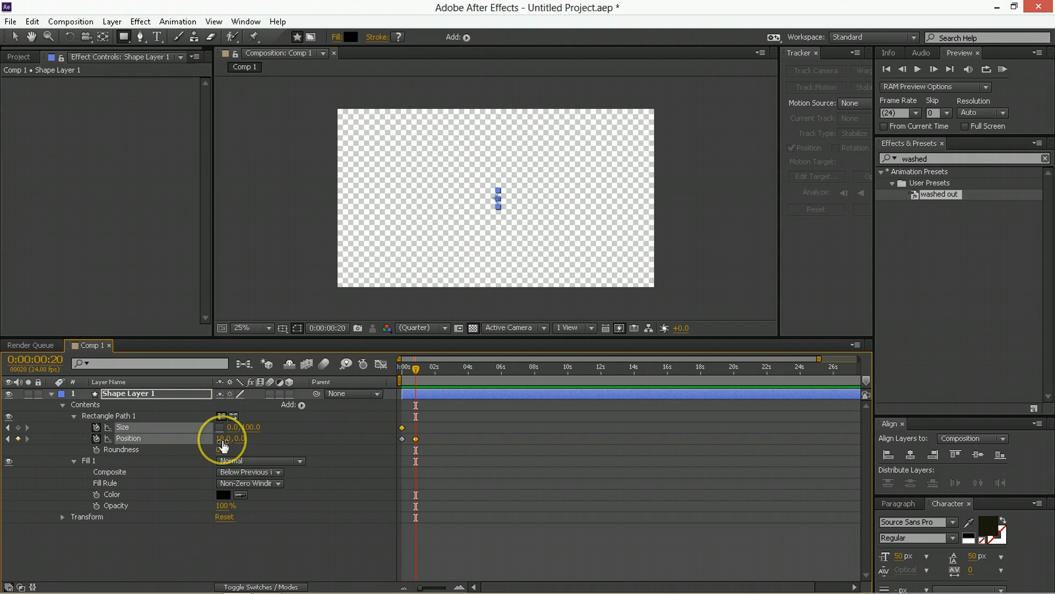
{"action": "left_click_drag", "start_coordinate": [225, 438], "coordinate": [347, 439]}
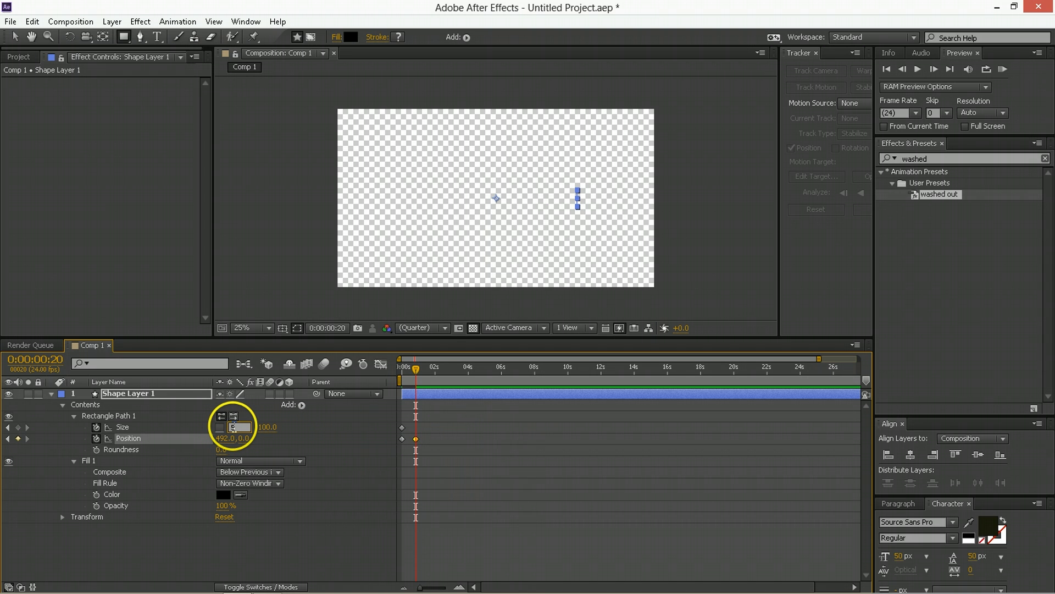
{"action": "left_click", "coordinate": [239, 427]}
{"action": "type", "text": "500"}
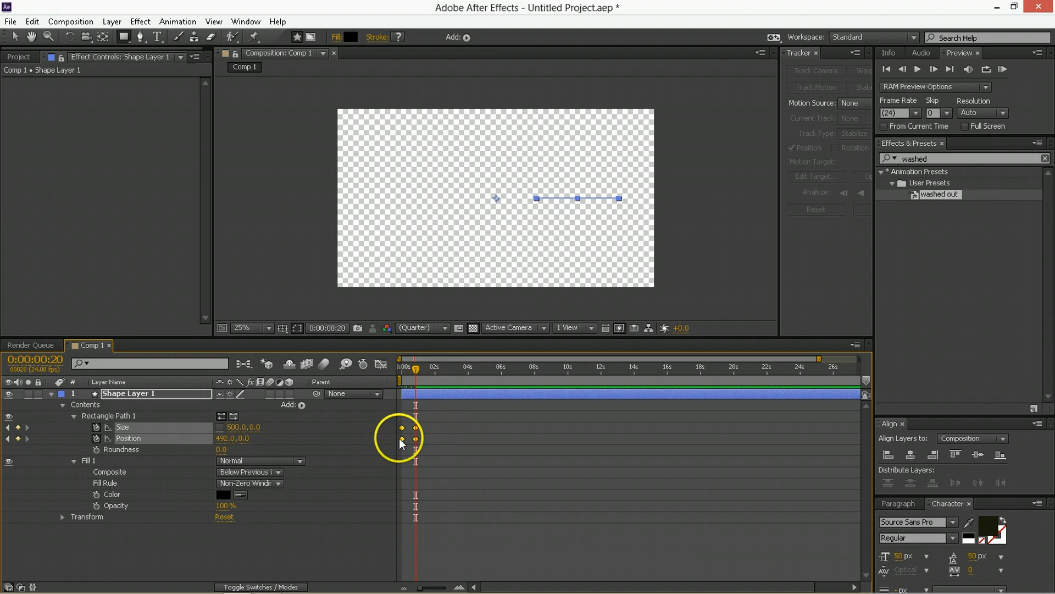
{"action": "right_click", "coordinate": [402, 438]}
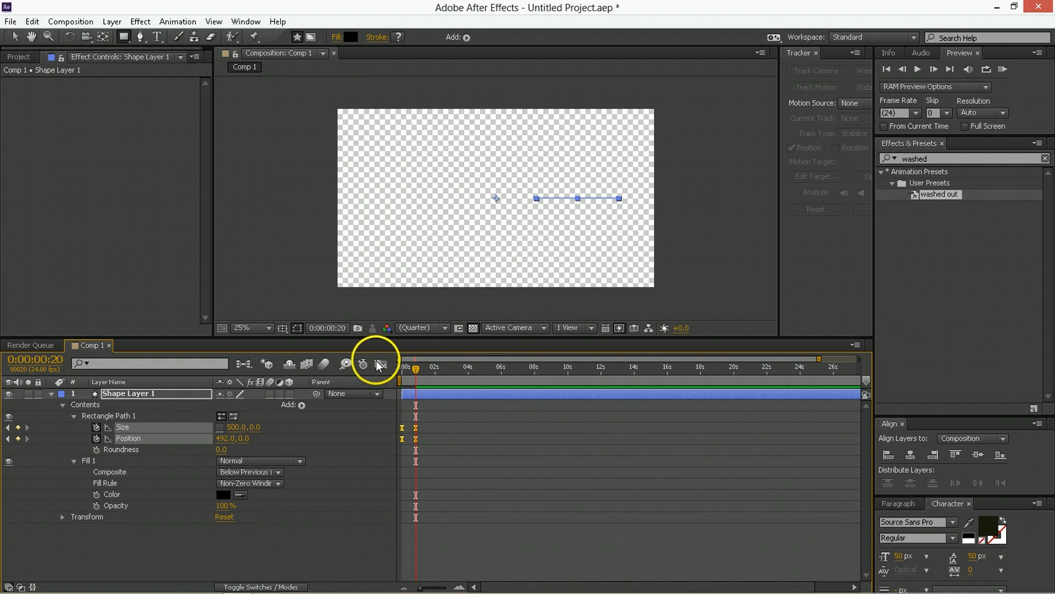
{"action": "left_click", "coordinate": [380, 364]}
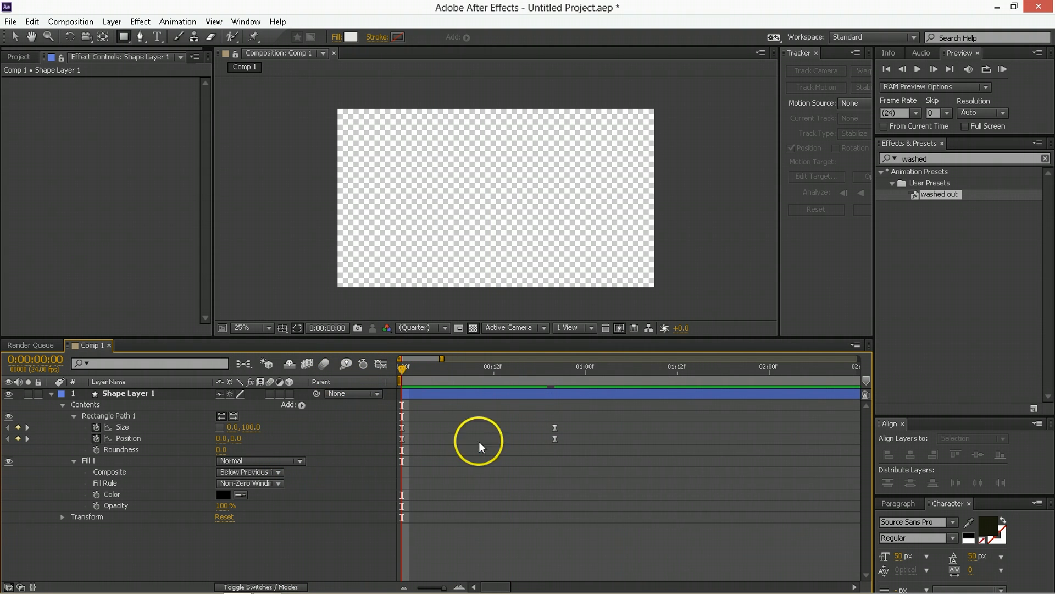
{"action": "mouse_move", "coordinate": [434, 414]}
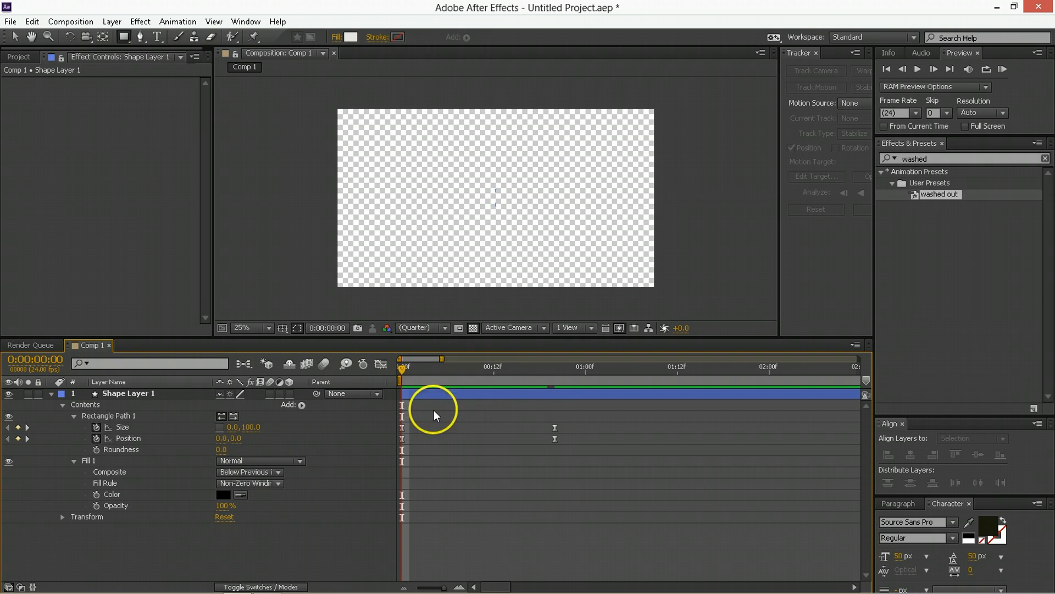
{"action": "mouse_move", "coordinate": [376, 392]}
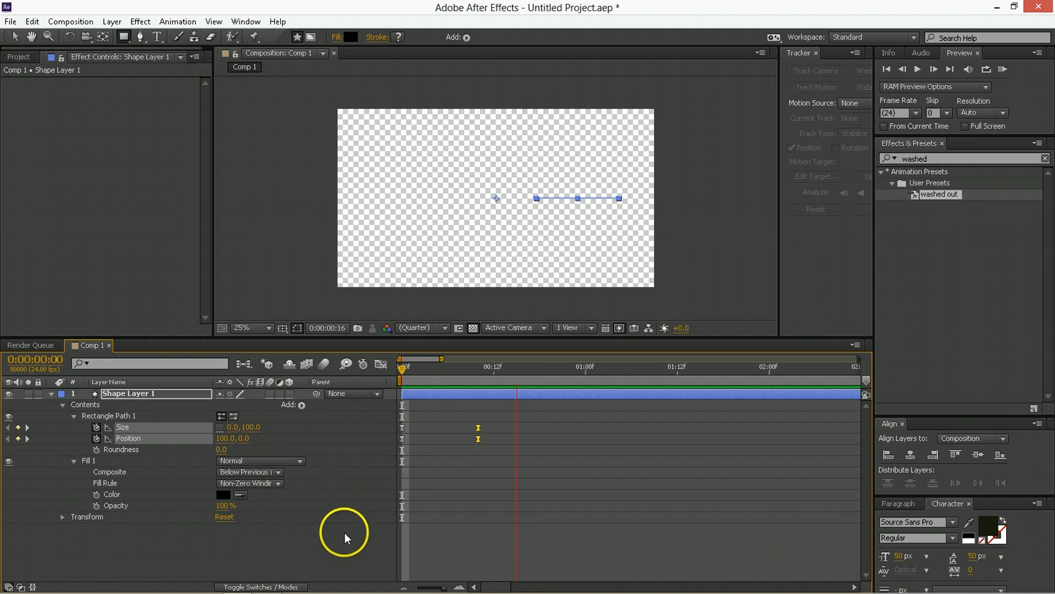
{"action": "left_click", "coordinate": [308, 404]}
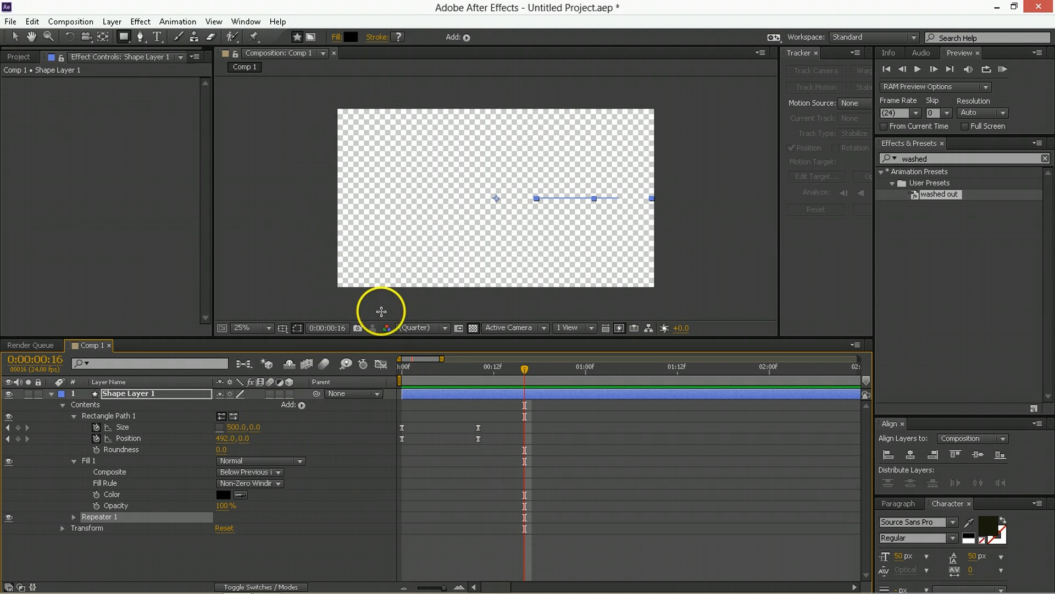
- Add Repeater 1 with 8 copies, each rotated 45°, on Shape Layer 1
{"action": "left_click", "coordinate": [72, 516]}
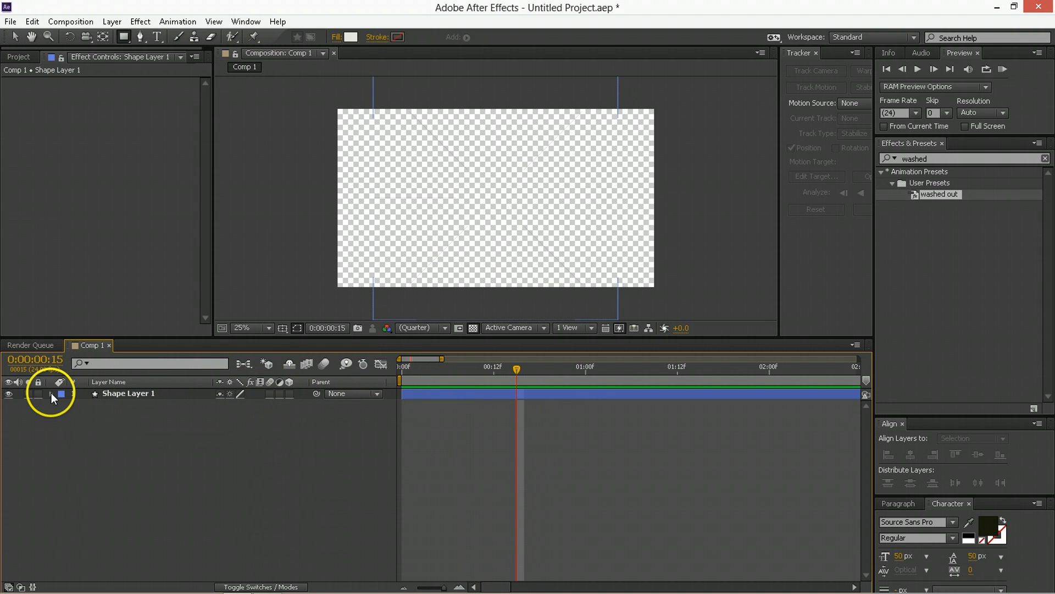
{"action": "left_click", "coordinate": [93, 393]}
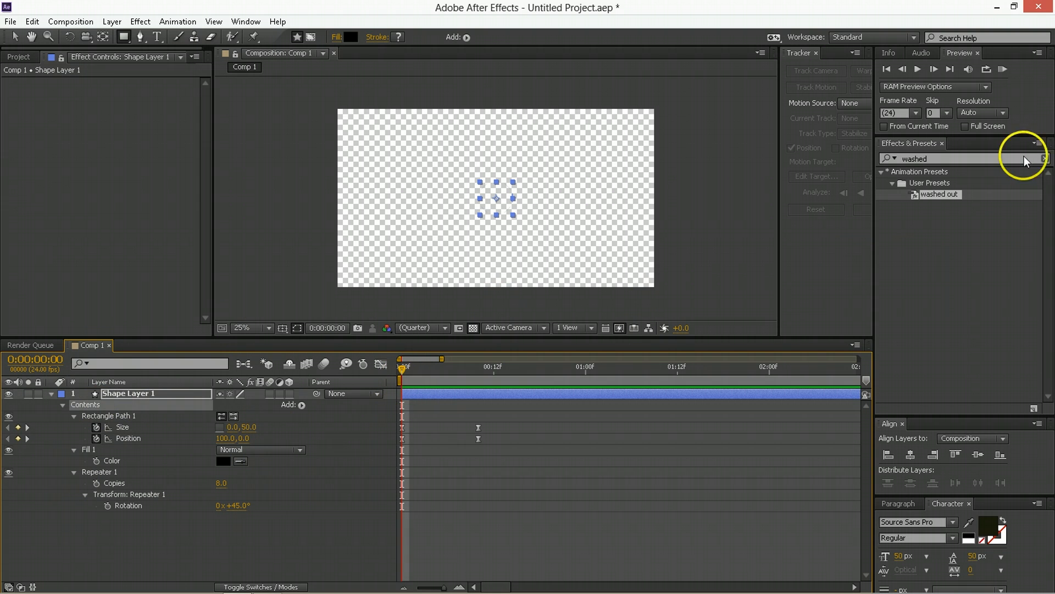
- Save the animation as the user preset 'burst' and reselect the original shape layer
{"action": "left_click", "coordinate": [1042, 143]}
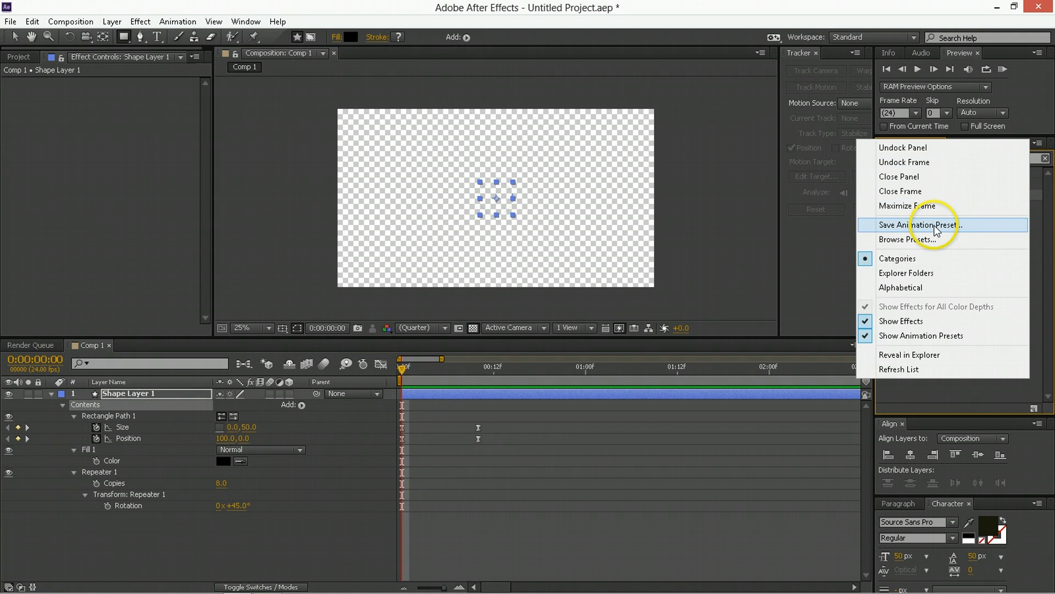
{"action": "left_click", "coordinate": [919, 224]}
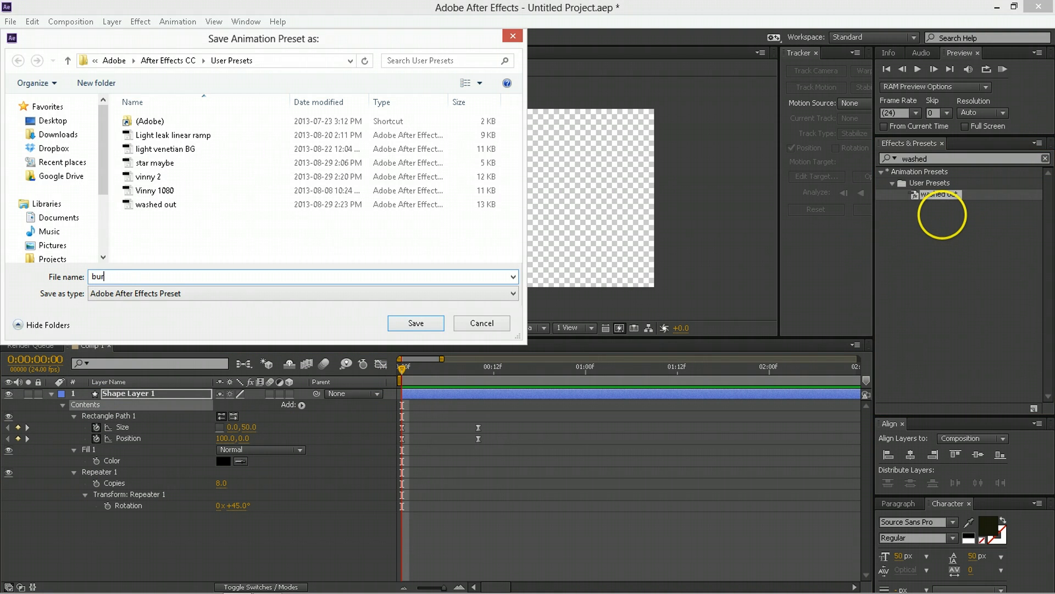
{"action": "left_click", "coordinate": [481, 323]}
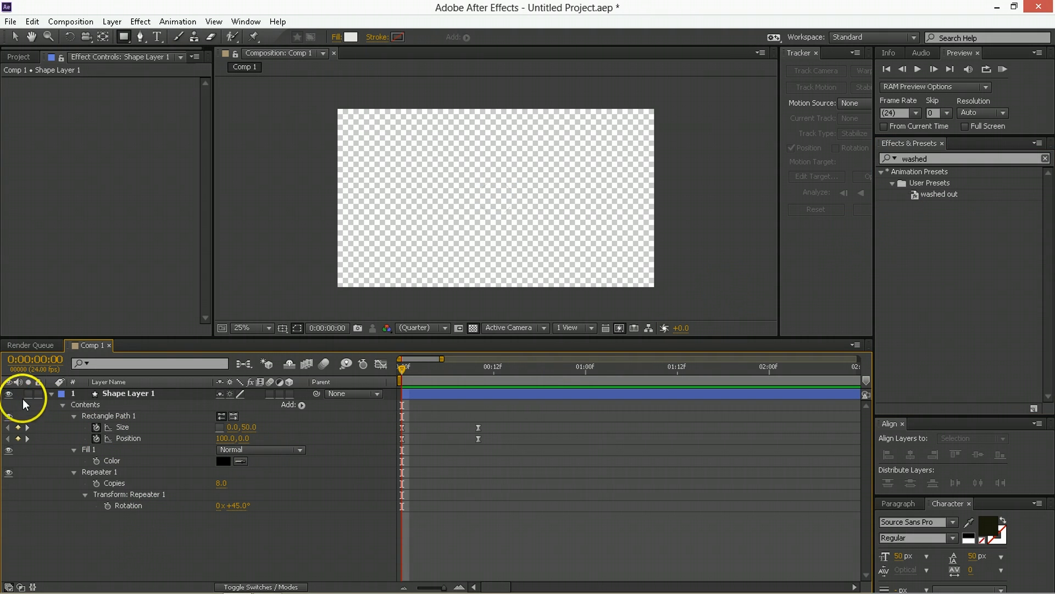
{"action": "type", "text": "burst"}
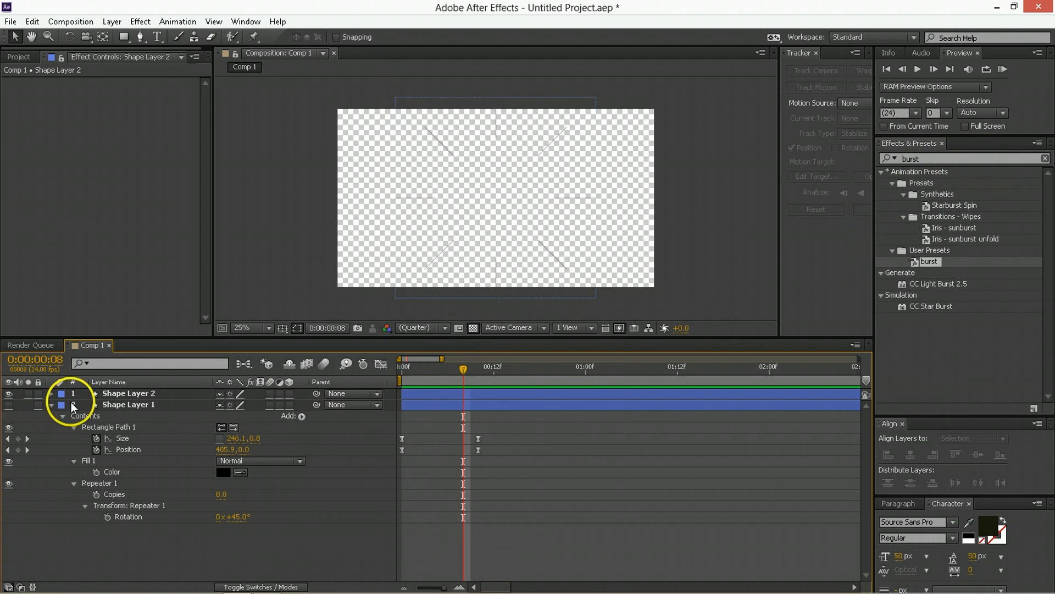
{"action": "left_click", "coordinate": [128, 393]}
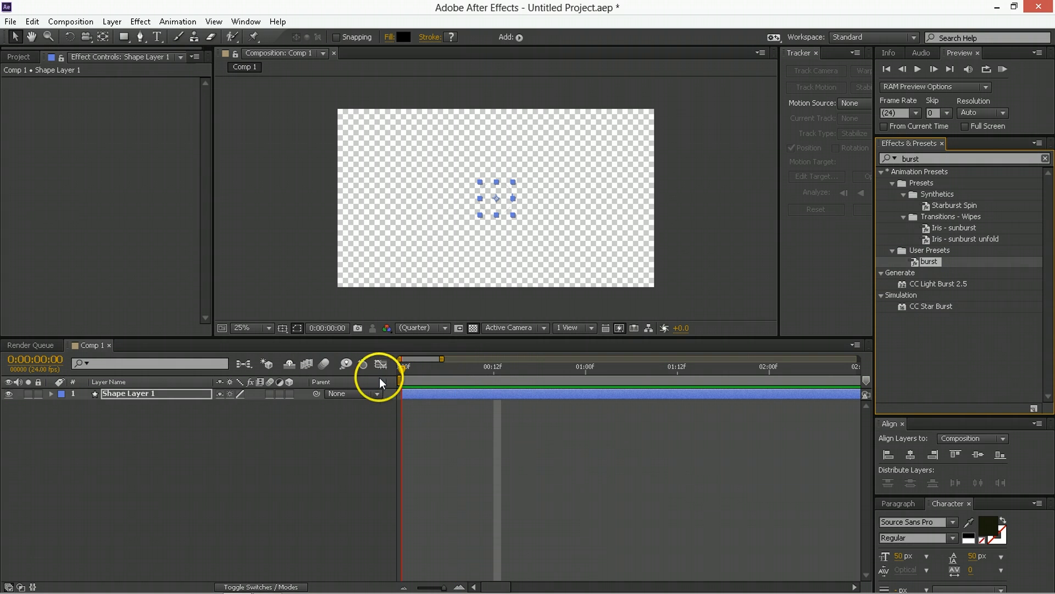
- Apply the burst preset for more shape layers and scrub to preview the eight-ray burst
{"action": "left_click", "coordinate": [494, 367]}
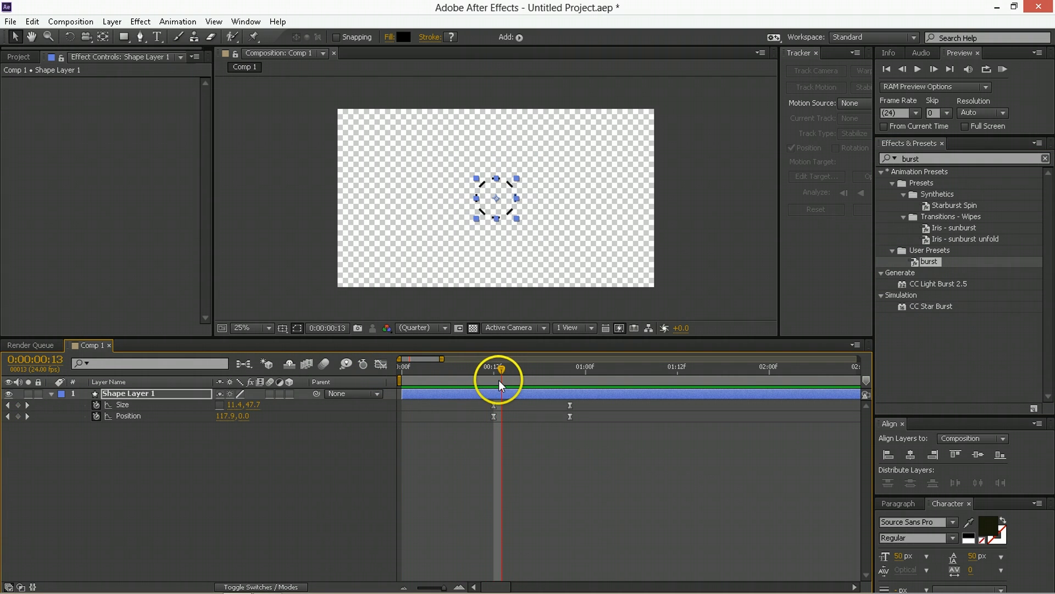
{"action": "left_click_drag", "start_coordinate": [498, 367], "coordinate": [476, 367]}
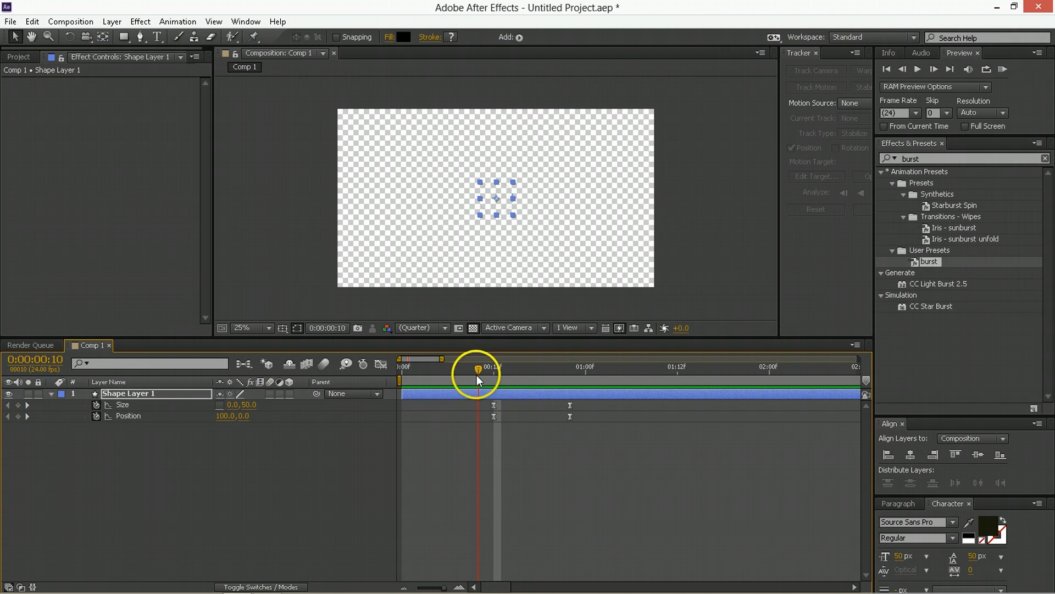
{"action": "double_click", "coordinate": [929, 261]}
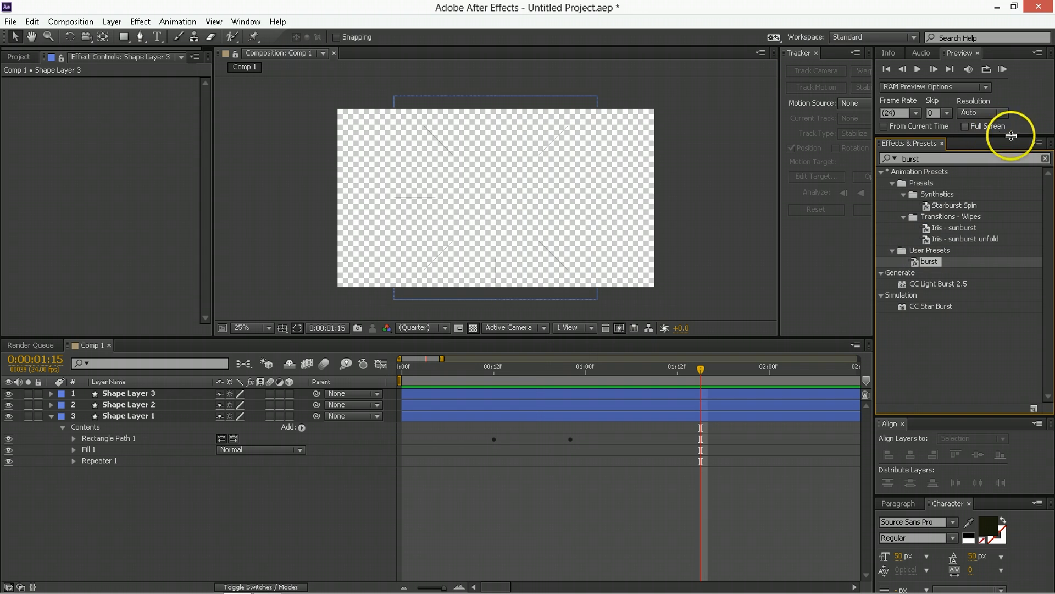
{"action": "left_click_drag", "start_coordinate": [699, 359], "coordinate": [532, 359]}
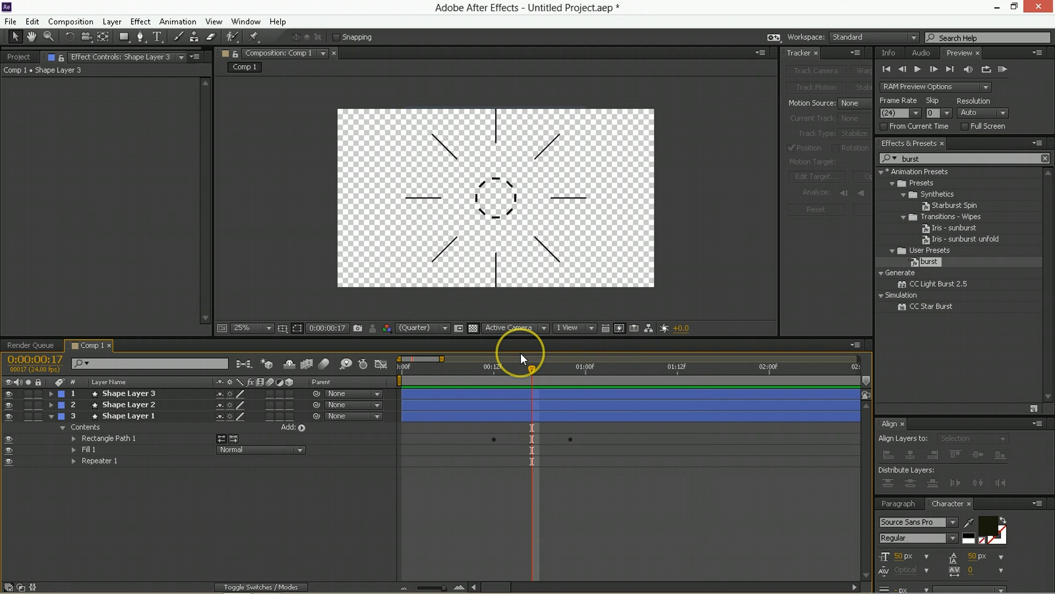
{"action": "mouse_move", "coordinate": [942, 184]}
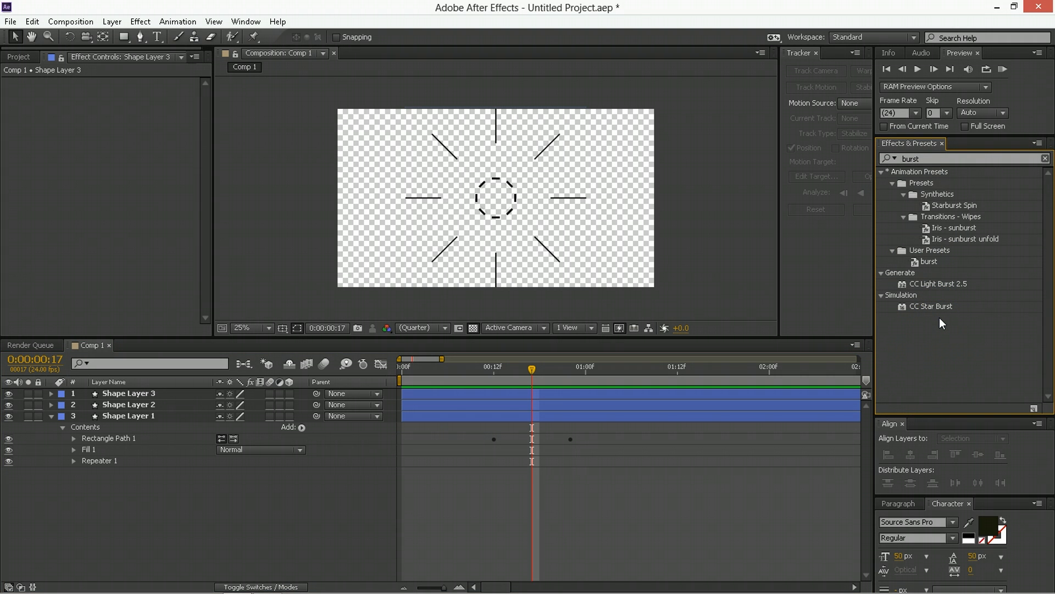
- Clear the preset search and view the burst file in the User Presets folder
{"action": "left_click", "coordinate": [1042, 158]}
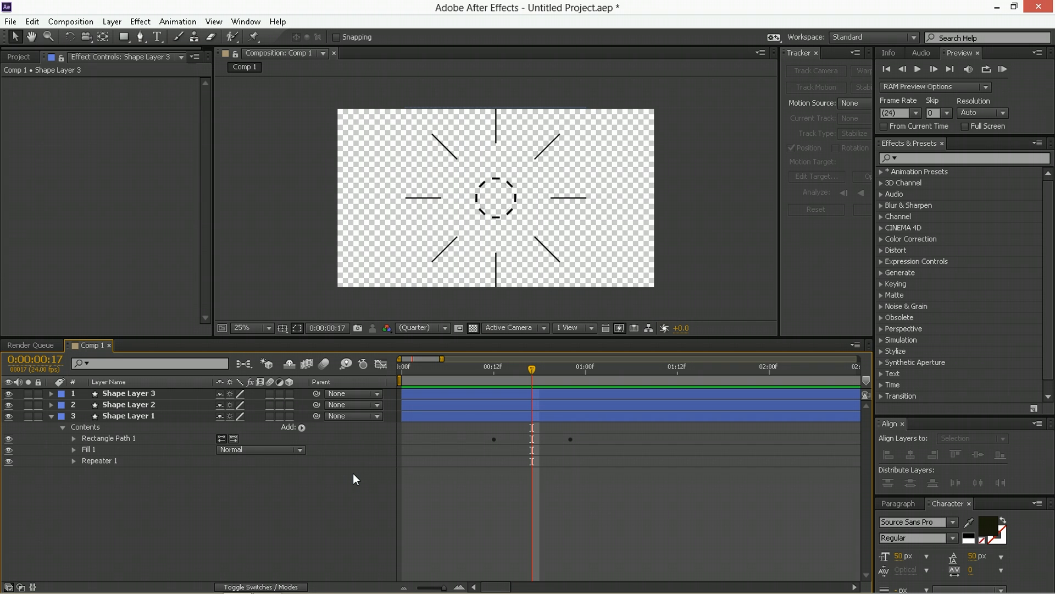
{"action": "mouse_move", "coordinate": [1036, 147]}
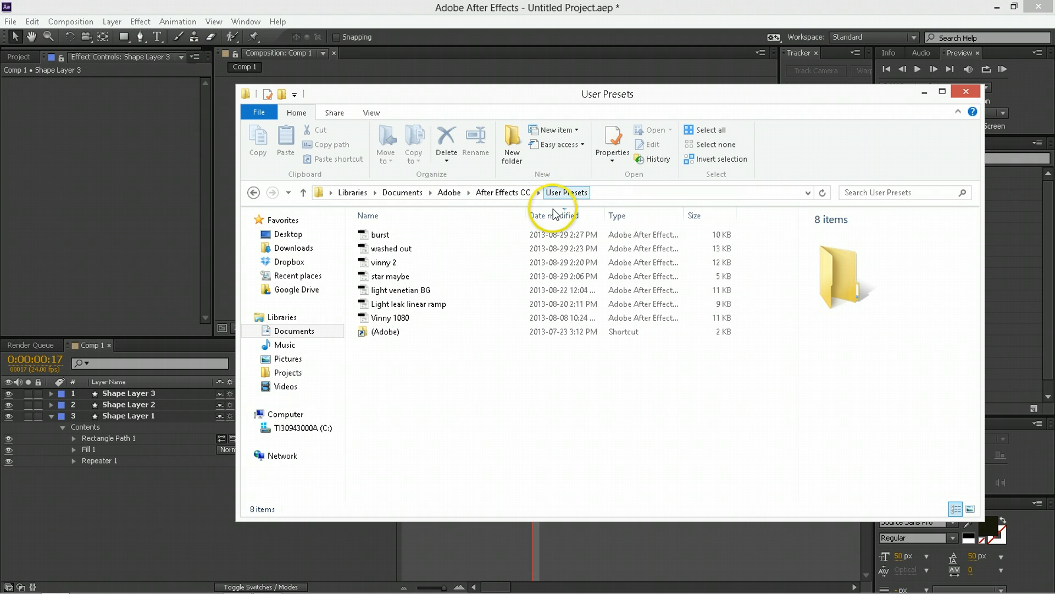
{"action": "left_click", "coordinate": [389, 317]}
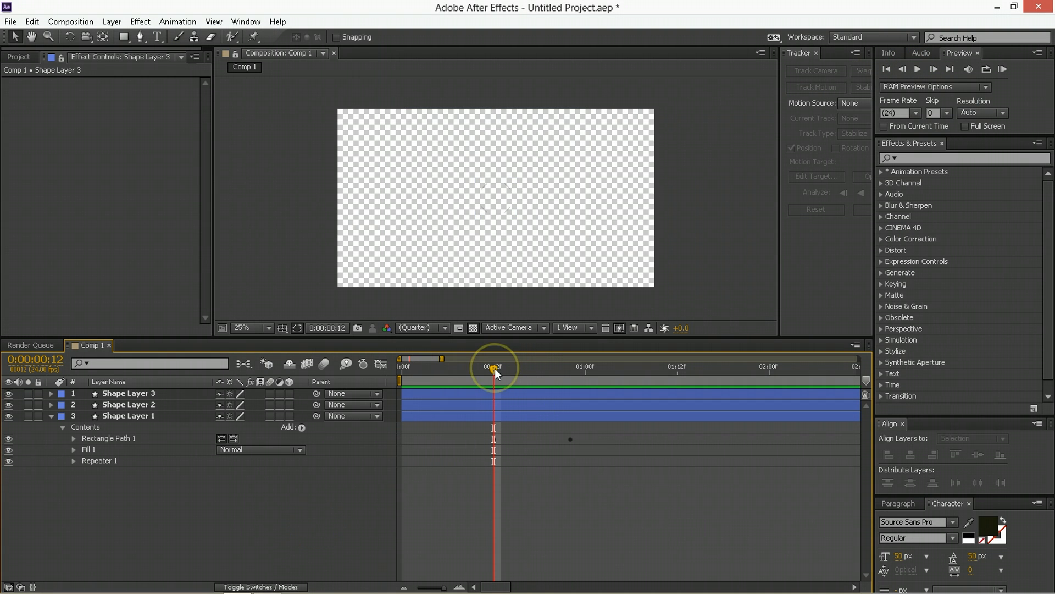
{"action": "mouse_move", "coordinate": [494, 372]}
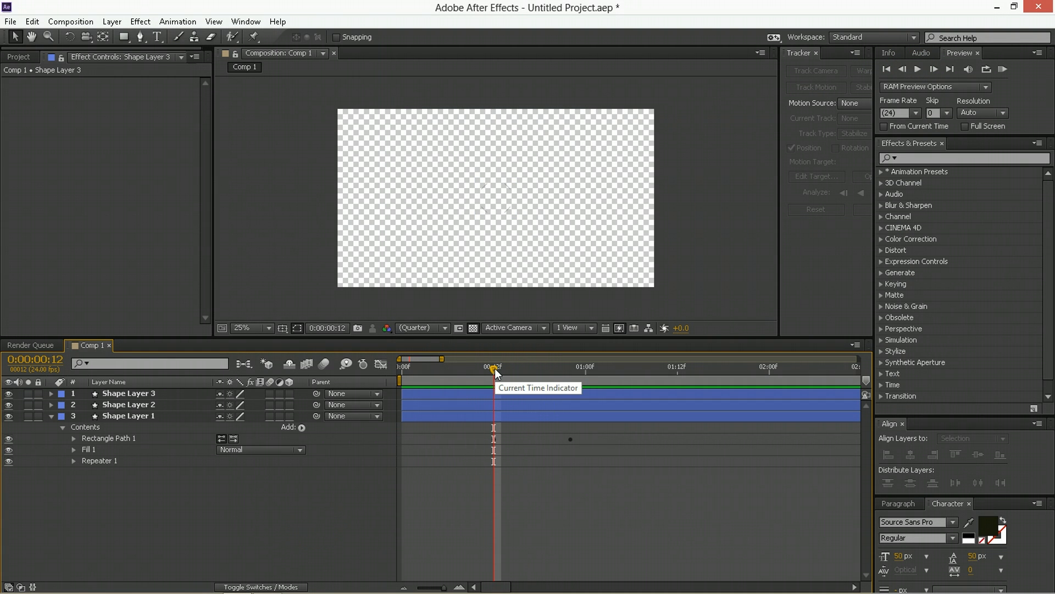
- Scrub the burst, return to frame 12, and open the presets panel menu
{"action": "left_click_drag", "start_coordinate": [494, 369], "coordinate": [570, 369]}
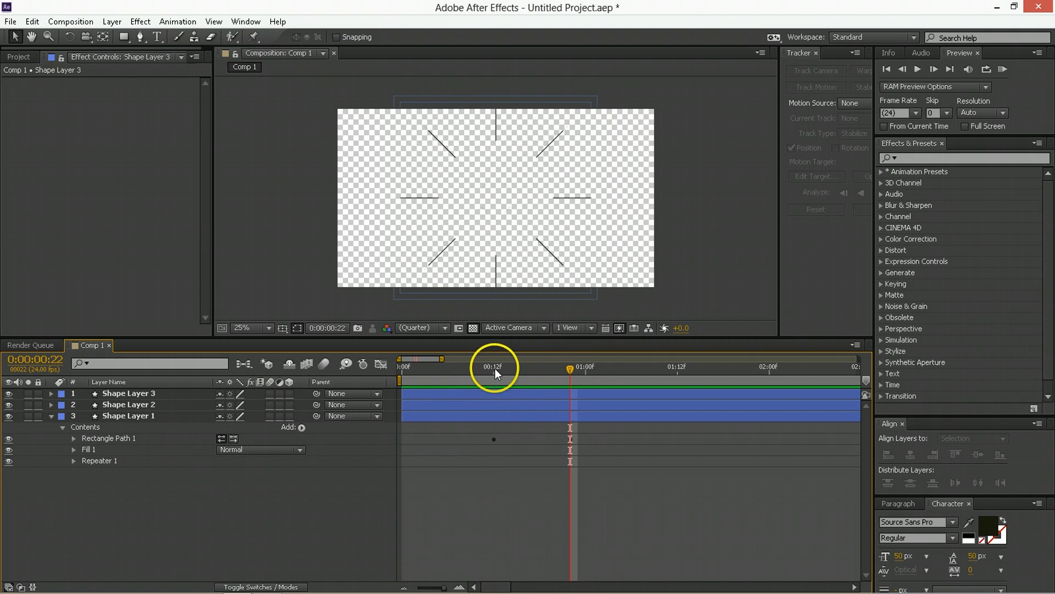
{"action": "left_click", "coordinate": [494, 367]}
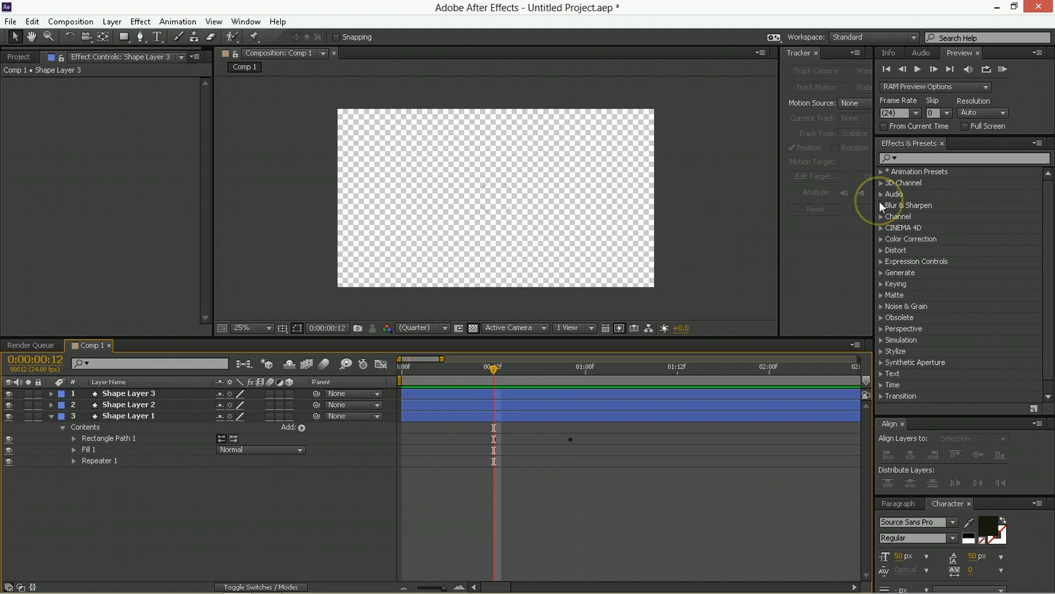
{"action": "mouse_move", "coordinate": [863, 325]}
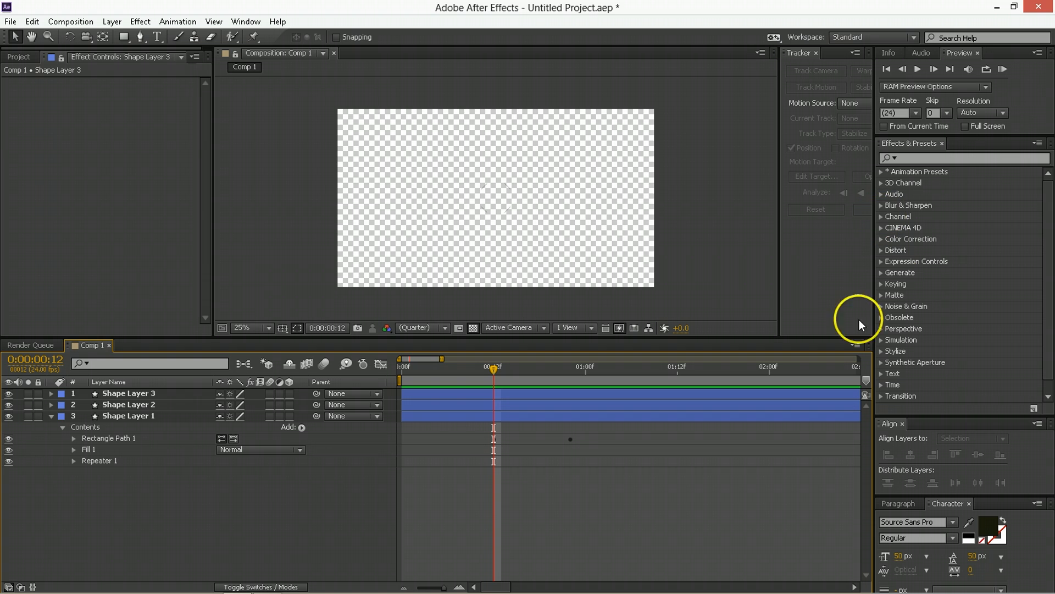
{"action": "left_click", "coordinate": [1047, 143]}
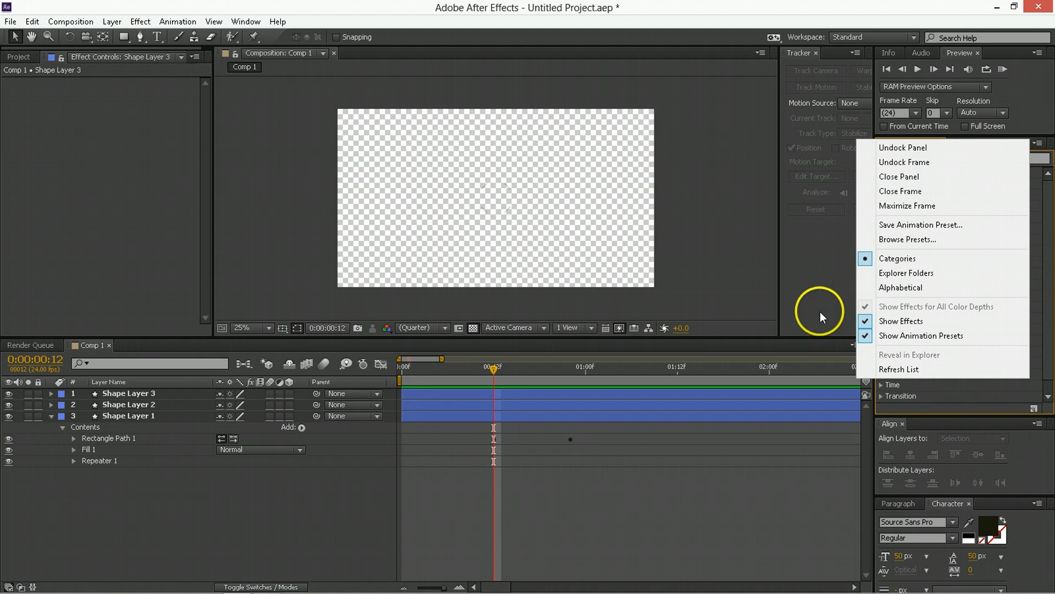